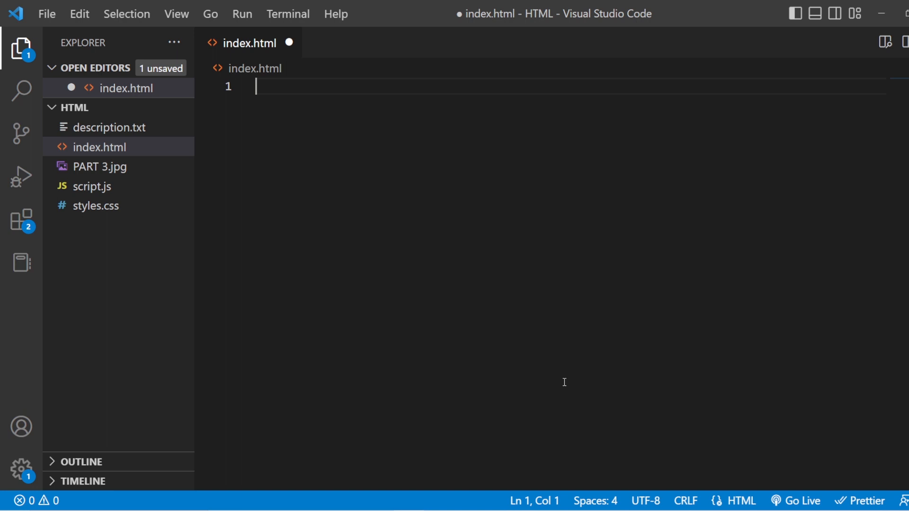
- Expand the html:5 Emmet skeleton and start an <audio> element in the body
text(htm)
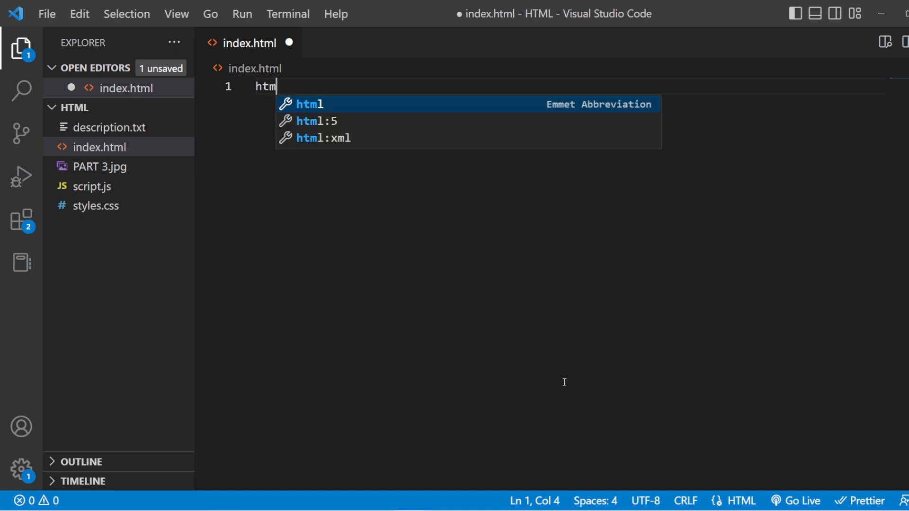
key(Tab)
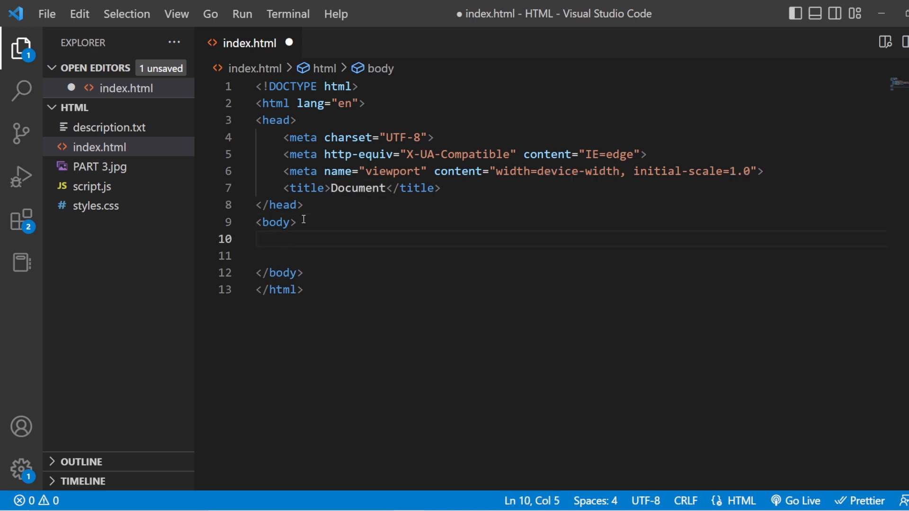
text(<a)
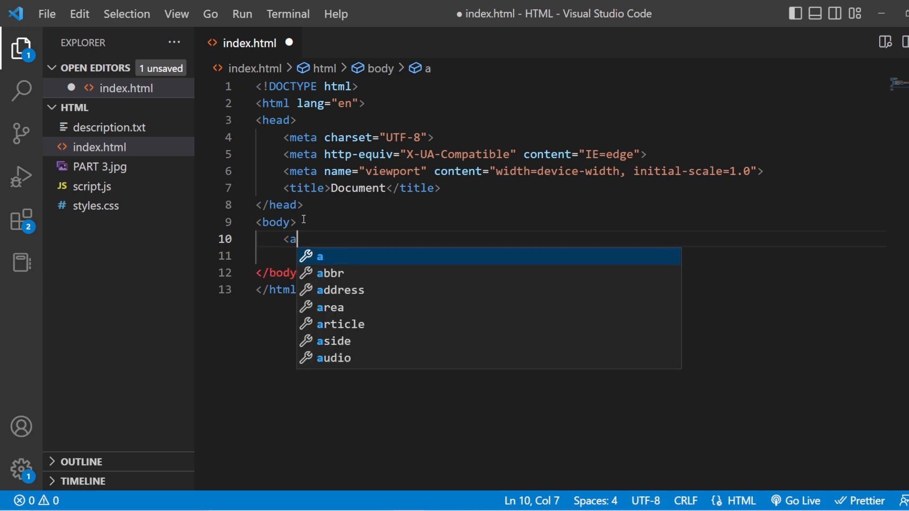
text(udio)
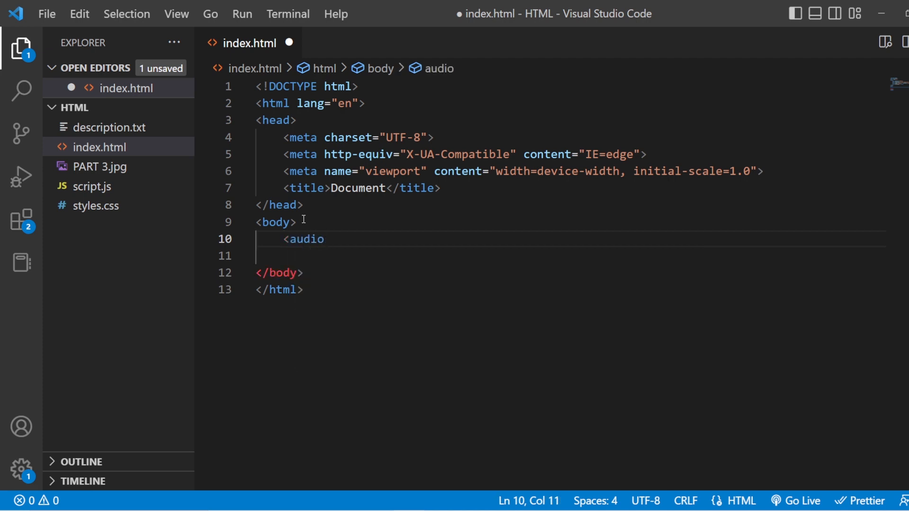
text(>)
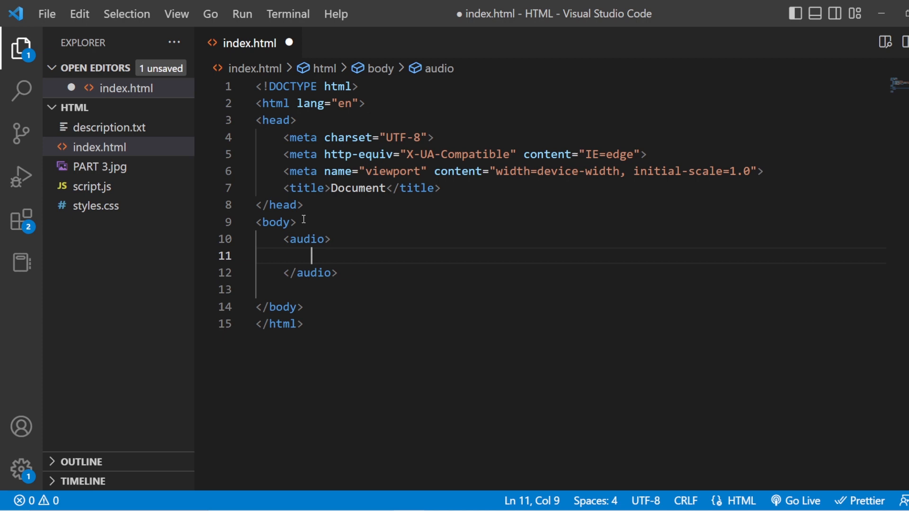
- Add a <source src=""> tag inside the audio with type started as "audio/"
text(<s)
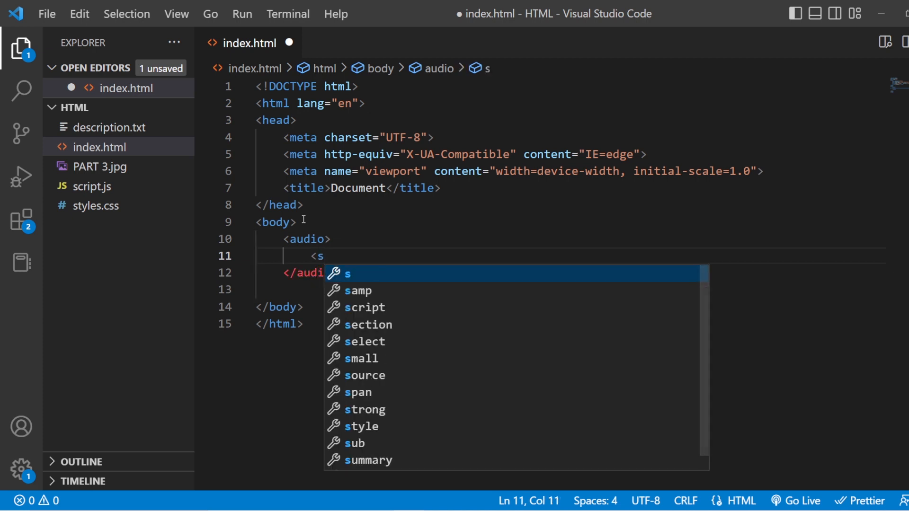
text(ource)
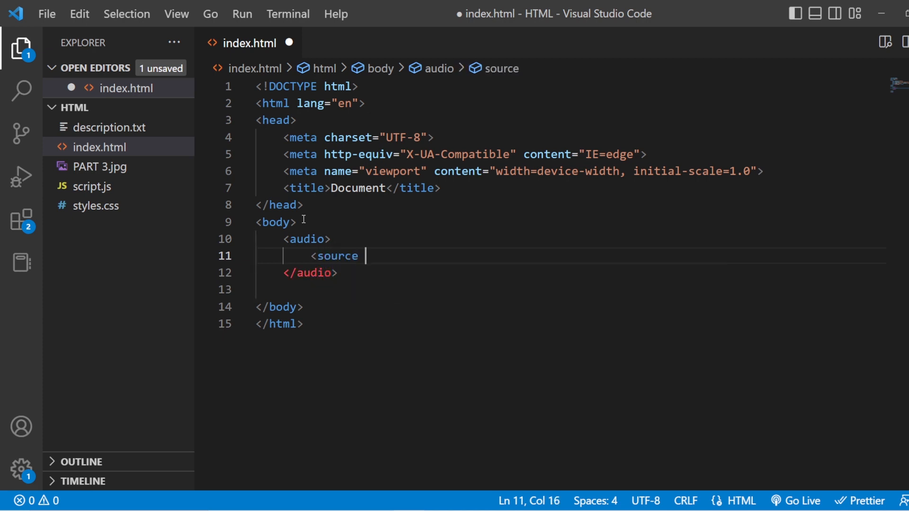
text(src="")
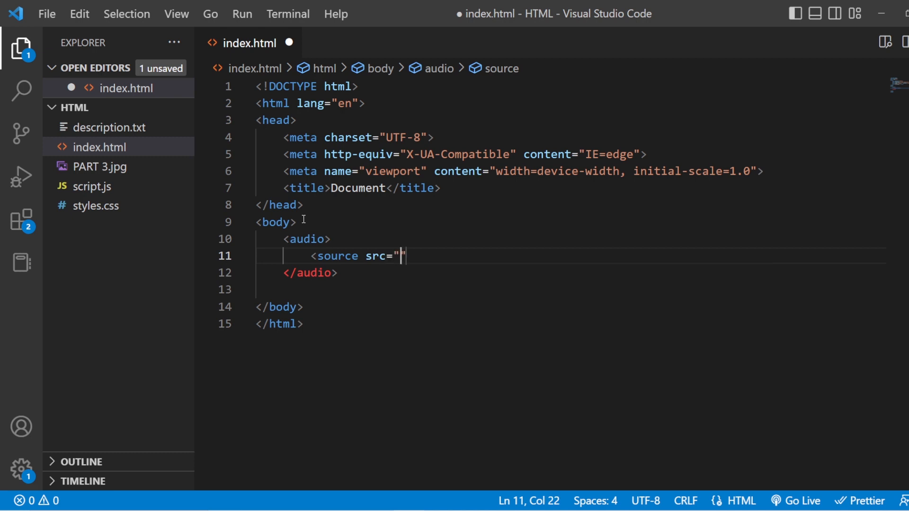
text(typ)
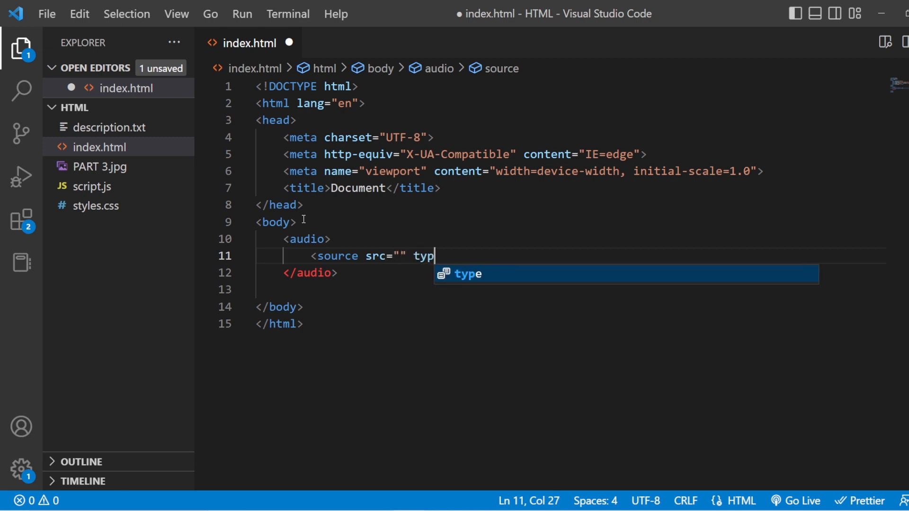
key(Tab)
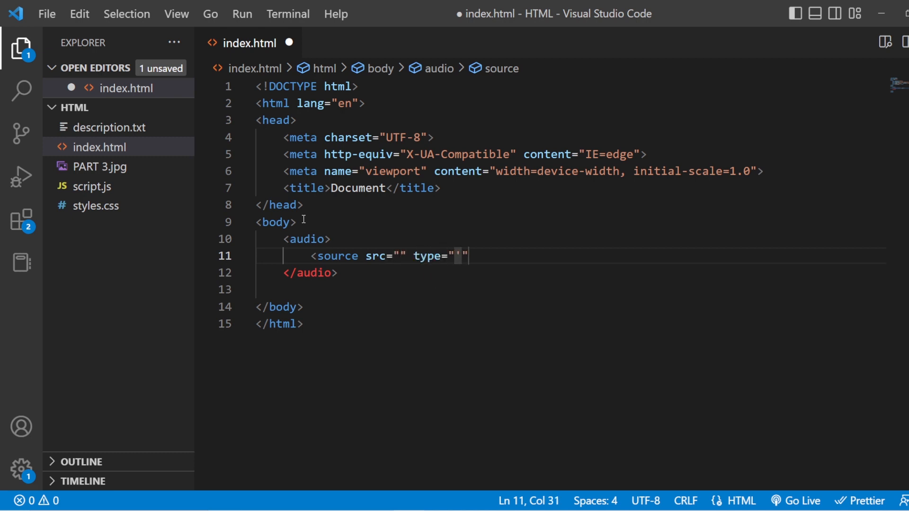
text(audio)
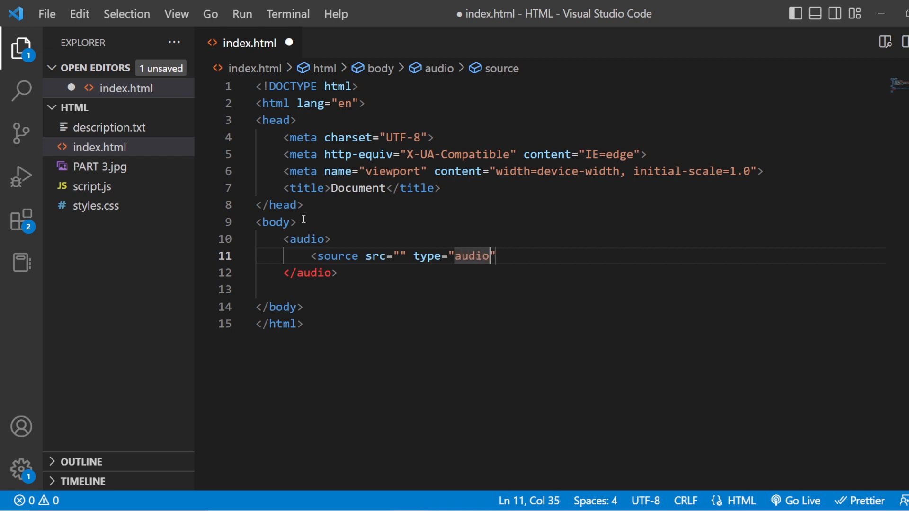
text(/)
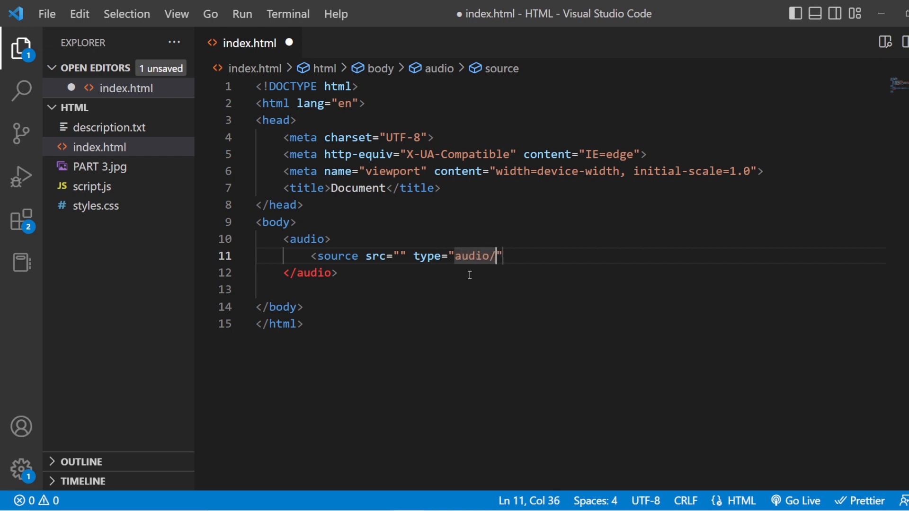
mouse_move(399, 263)
text( controls)
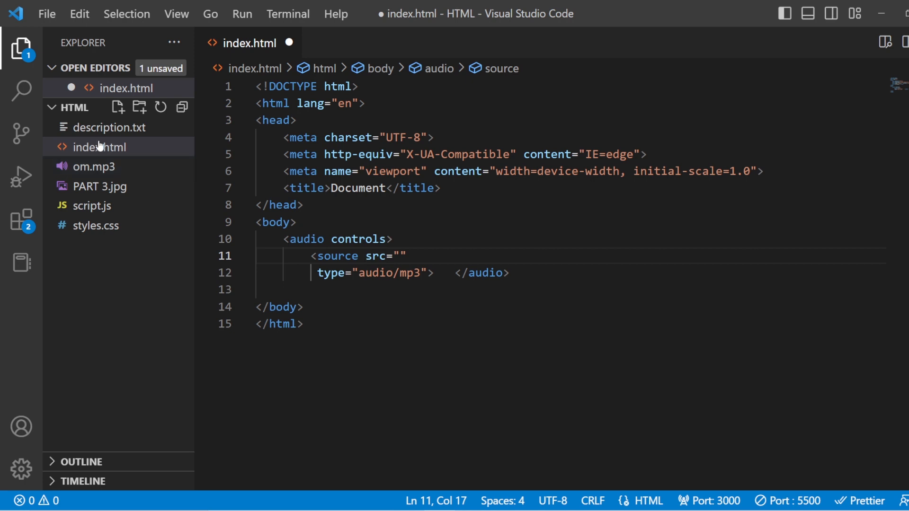
mouse_move(99, 147)
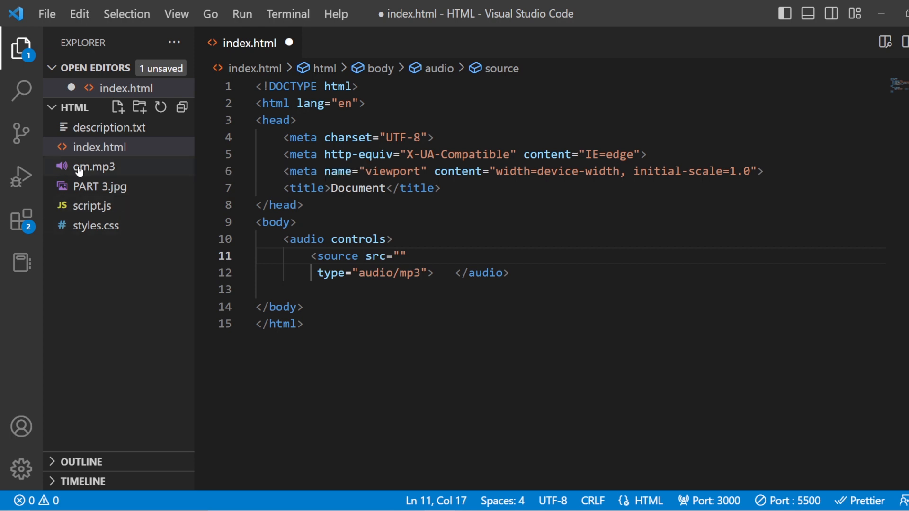
mouse_move(106, 186)
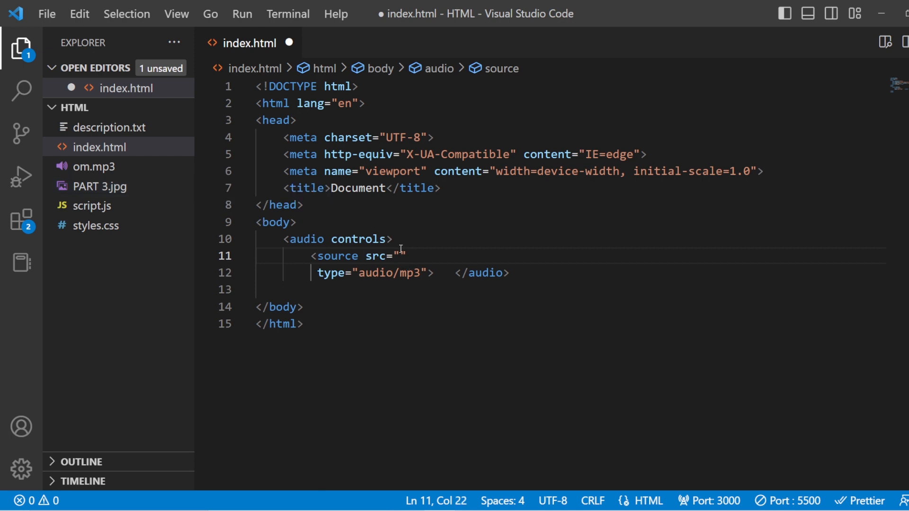
- Enter om.mp3 as the audio source and save index.html
text(om.mp3)
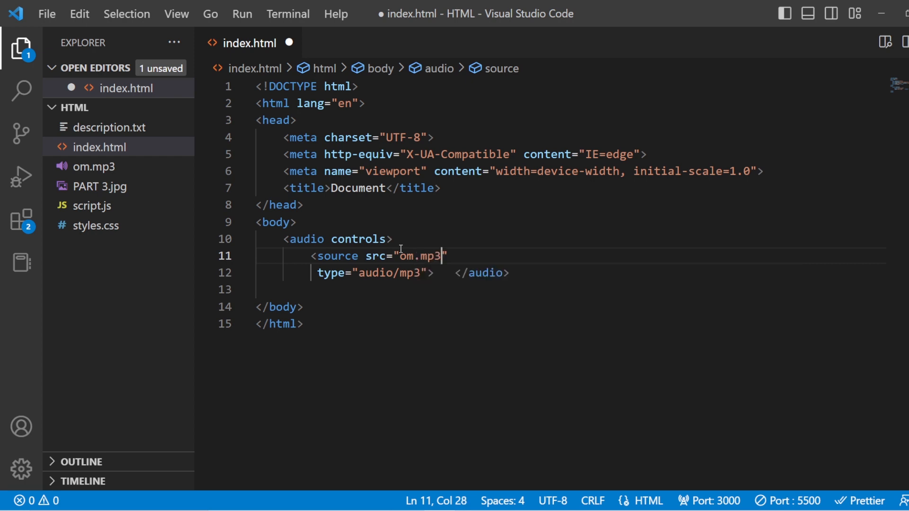
key(ctrl+s)
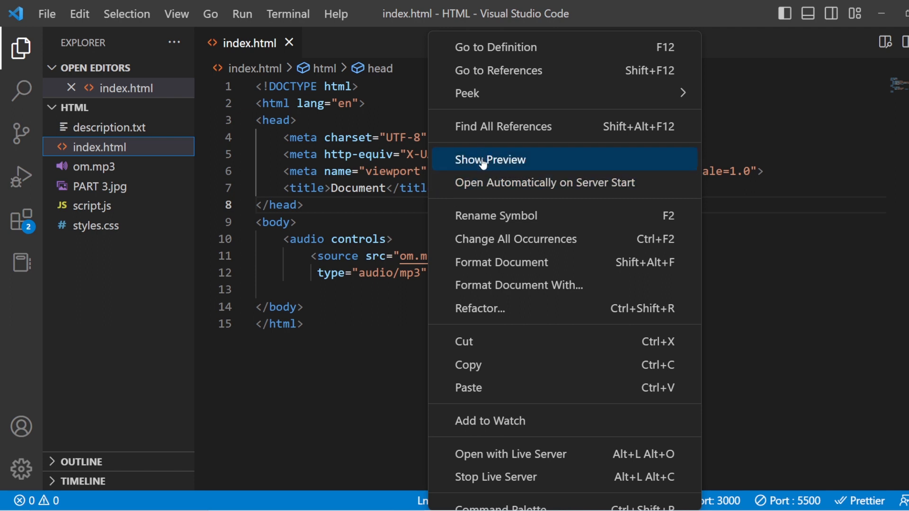
- Show the preview beside the code, play om.mp3 briefly, pause, and return to index.html
click(489, 160)
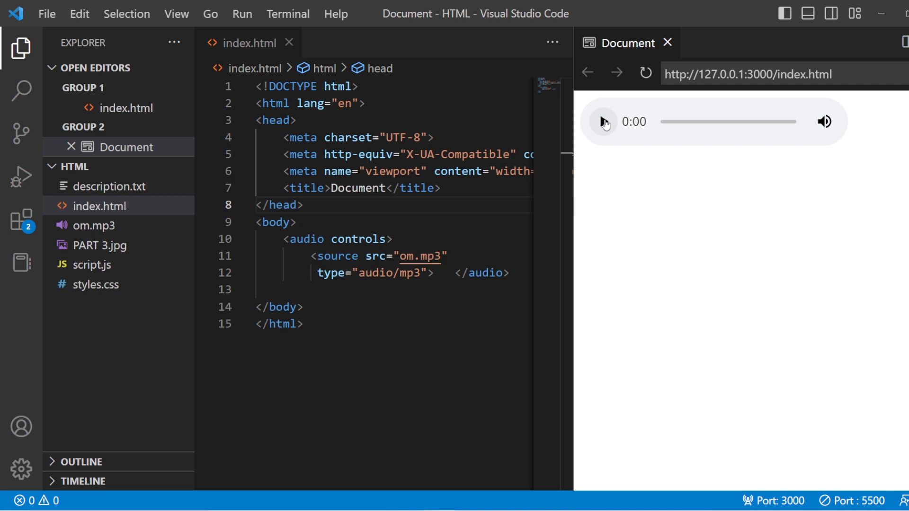
click(605, 121)
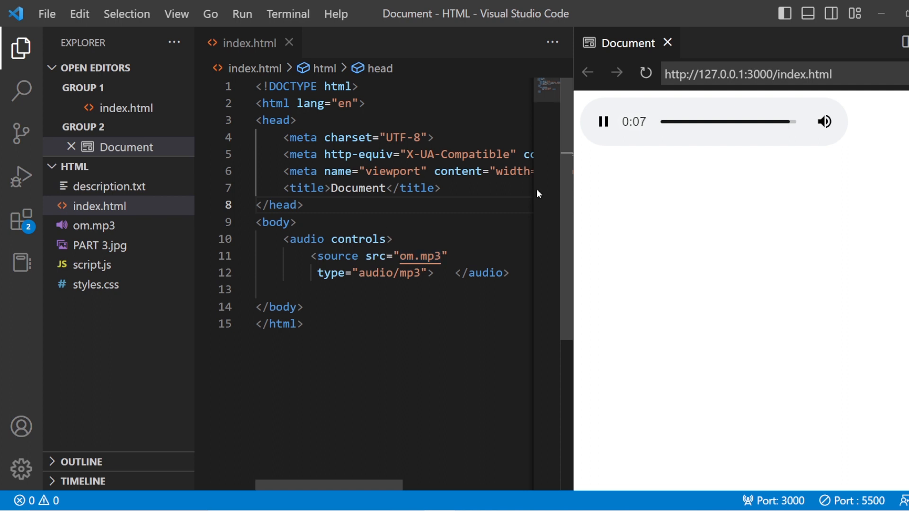
click(601, 121)
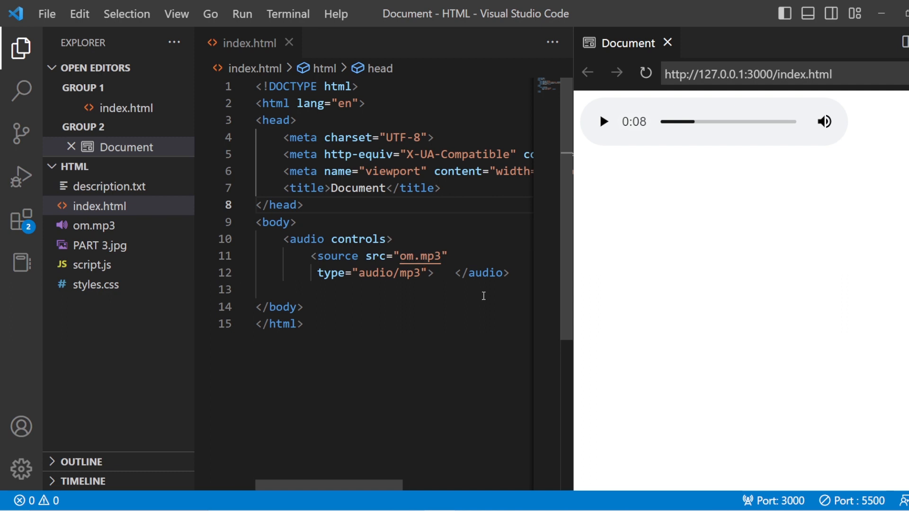
mouse_move(81, 228)
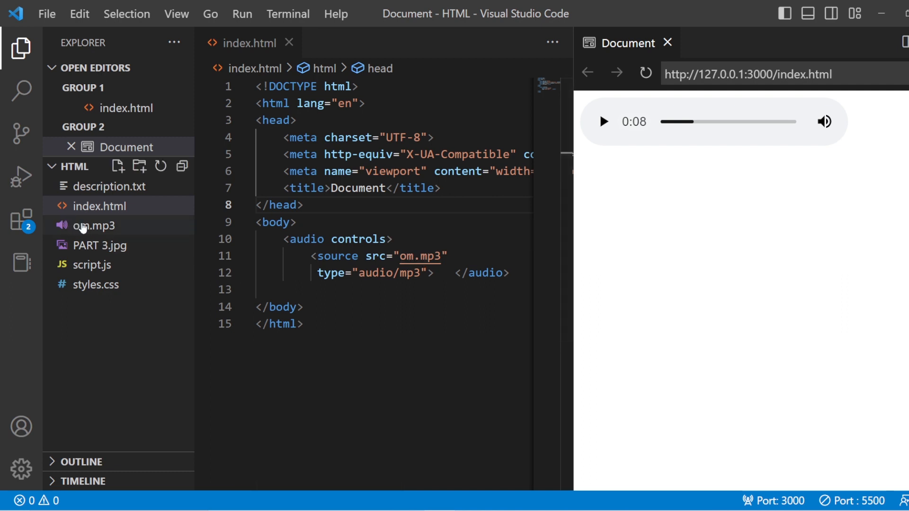
mouse_move(93, 225)
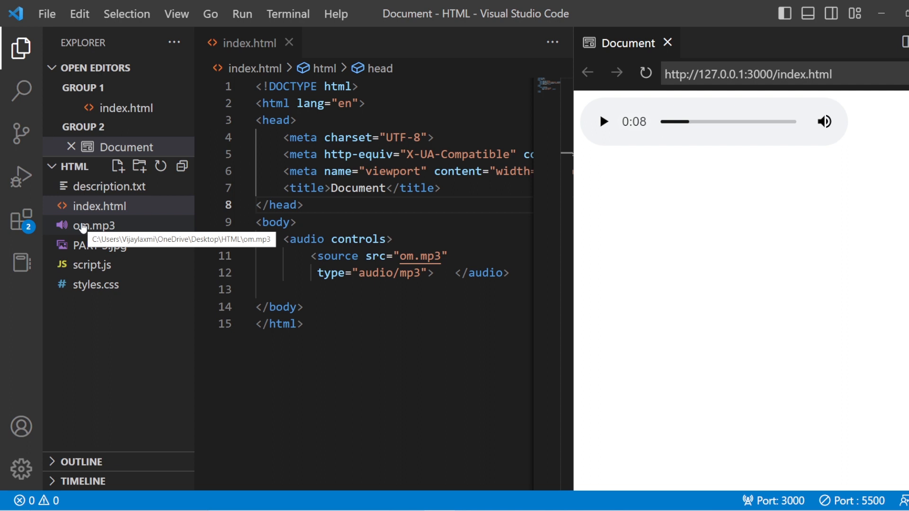
click(400, 240)
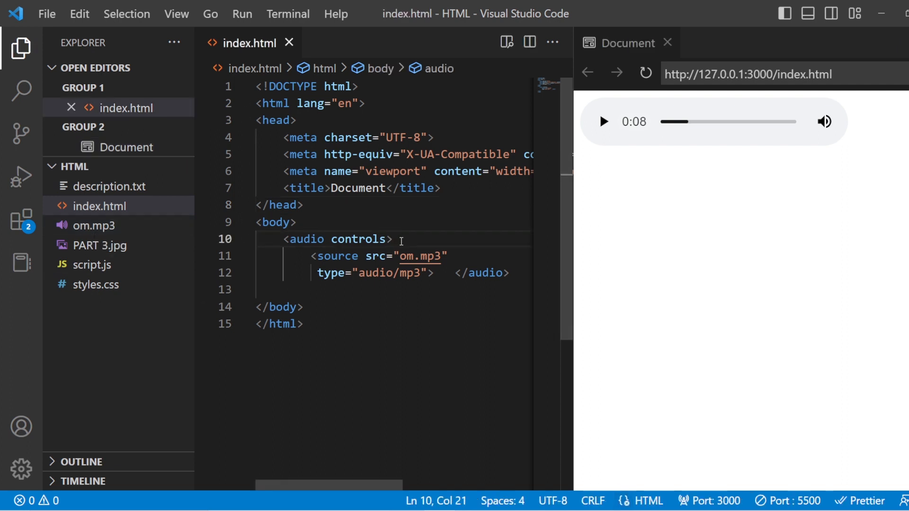
mouse_move(666, 43)
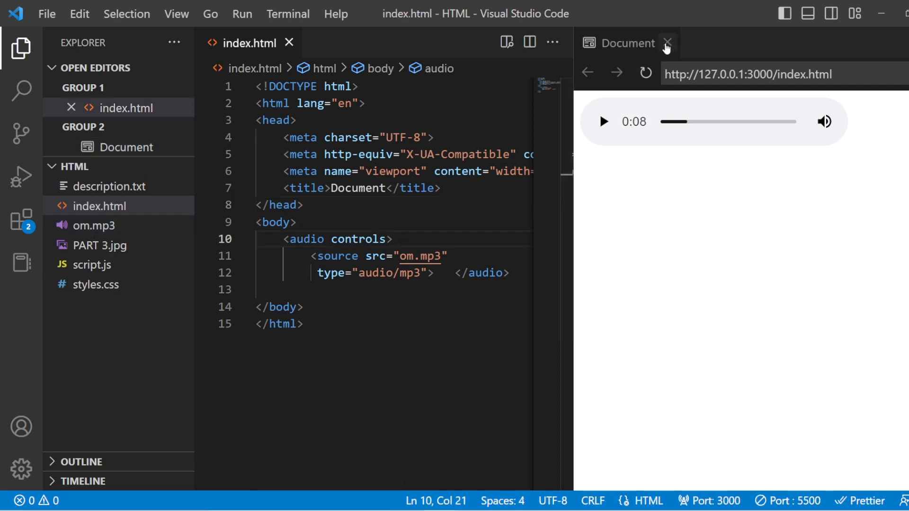
mouse_move(649, 56)
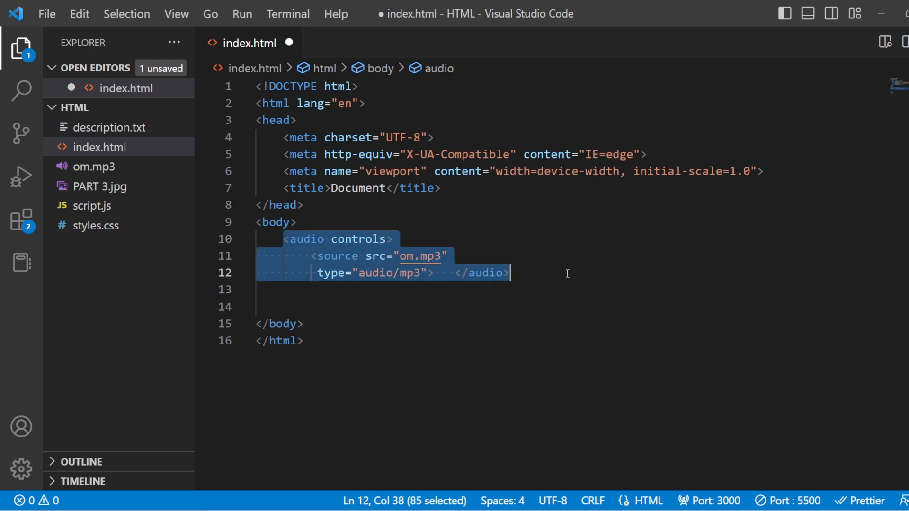
- Type a <video> element with a <source src=""> whose type is "video" via IntelliSense
text(video)
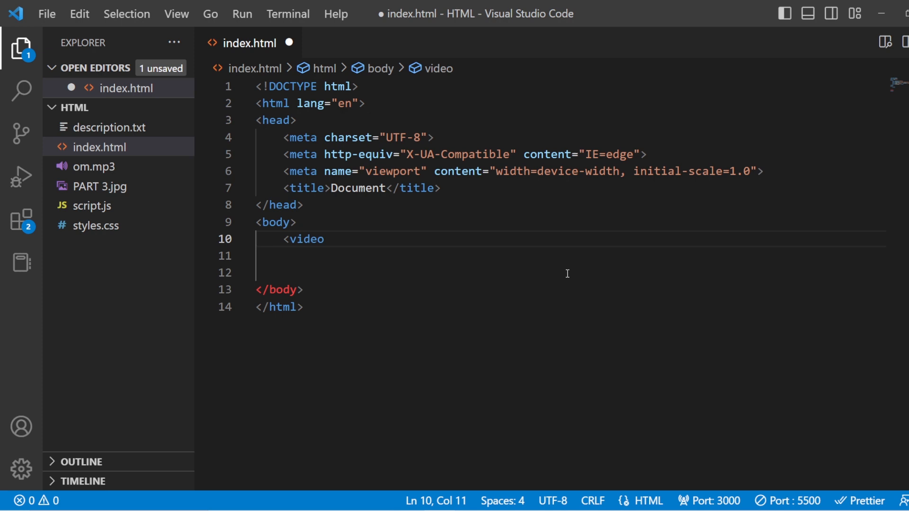
text(>)
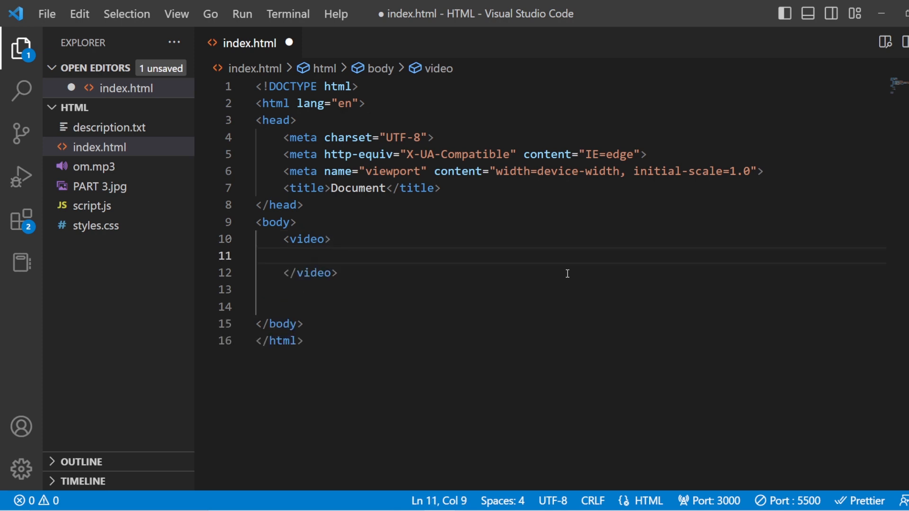
text(<scr)
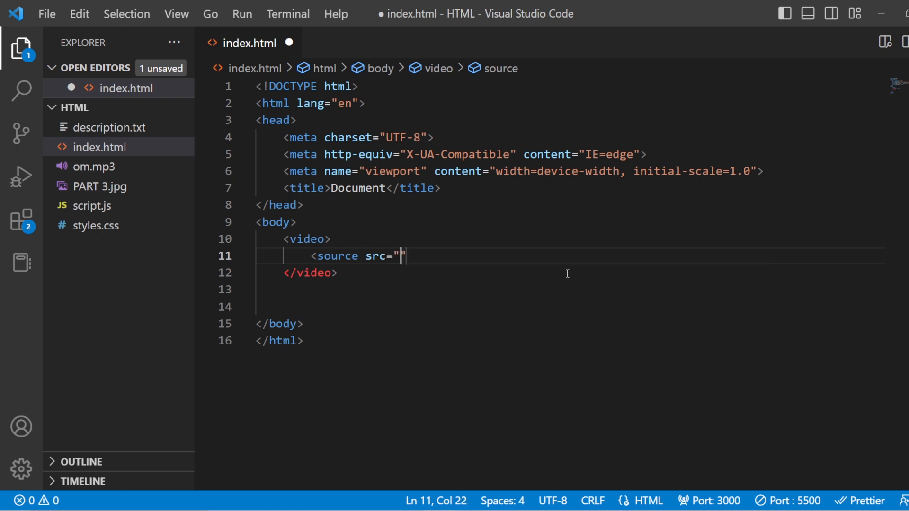
text(type)
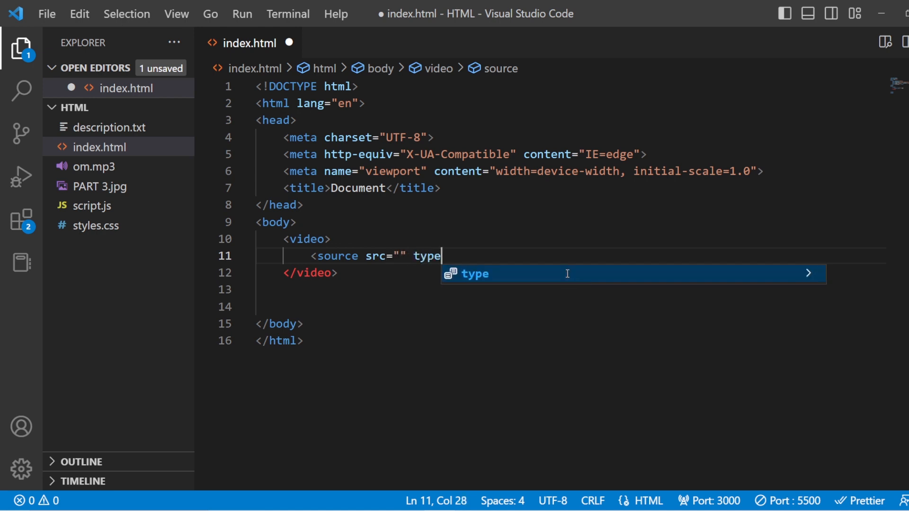
text(="v)
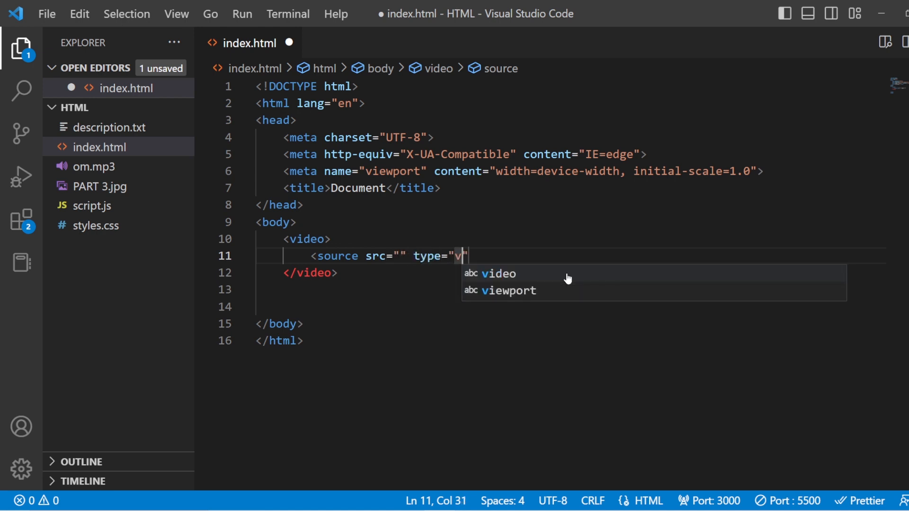
click(496, 273)
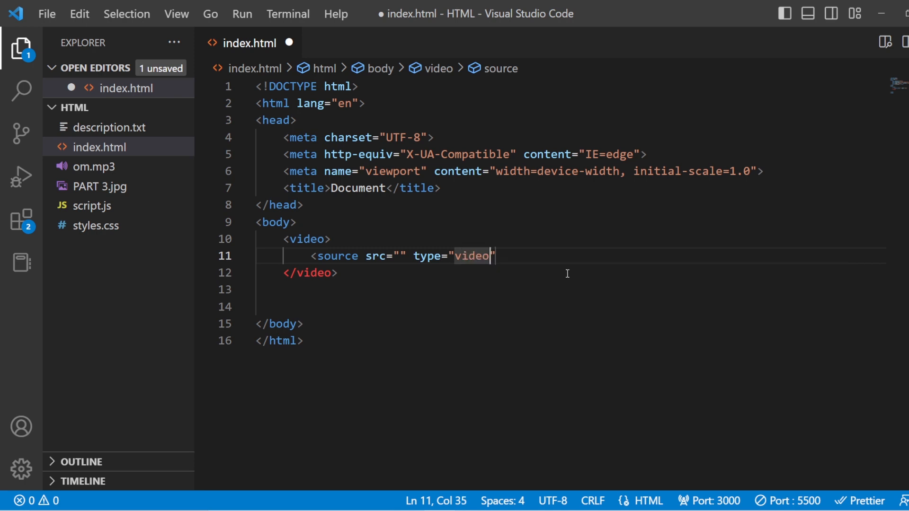
text(/)
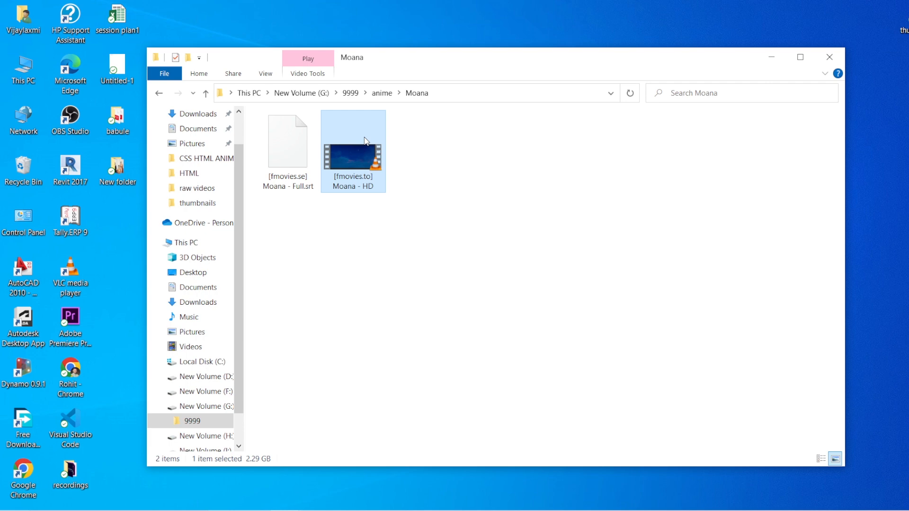
- Open Properties for the Moana - HD video and select its Location path
right_click(352, 142)
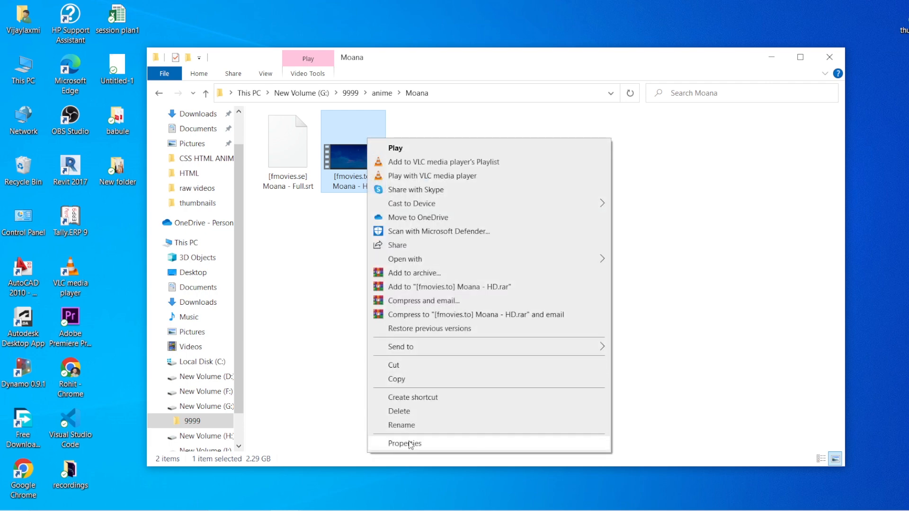
click(404, 443)
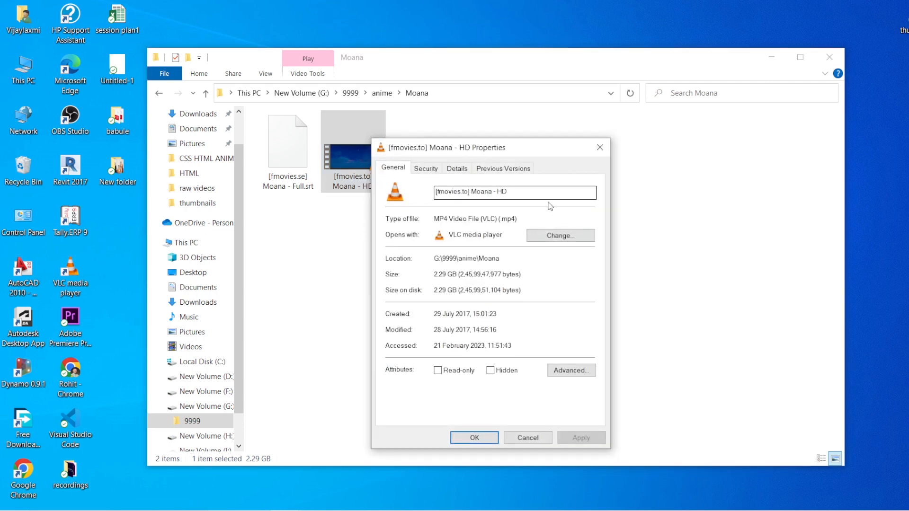
double_click(466, 258)
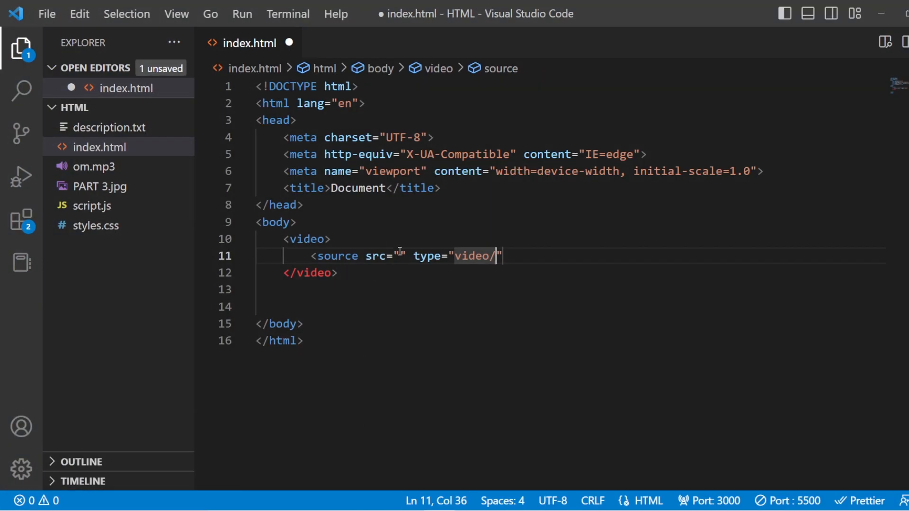
- Set src to G:\9999\anime\Moana\[fmovies.to] Moana - HD.mp4 and type to video/mp4
text(G:\9999\anime\Moana)
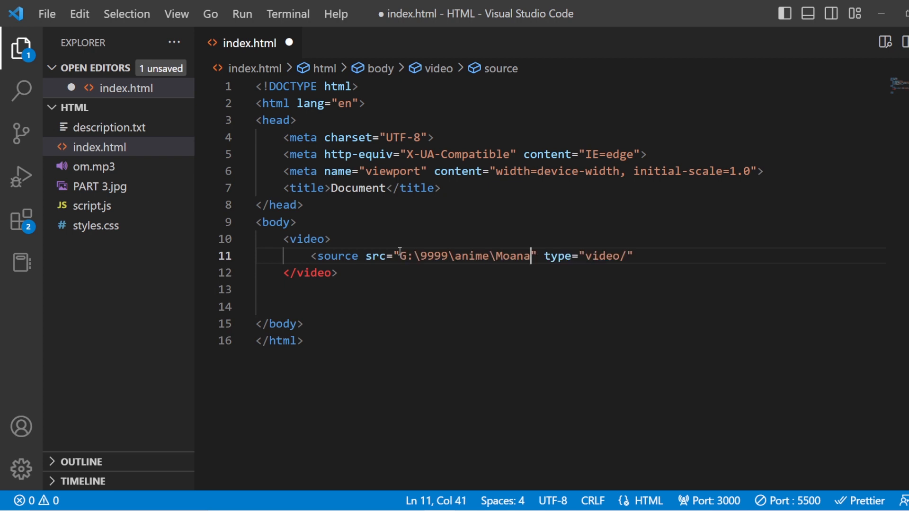
text(\)
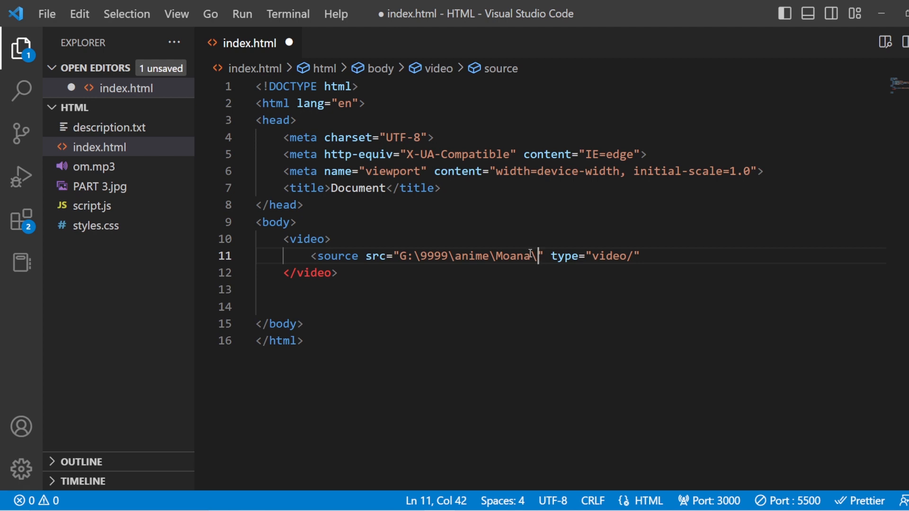
text([fmovies.to] Moana - HD.mp)
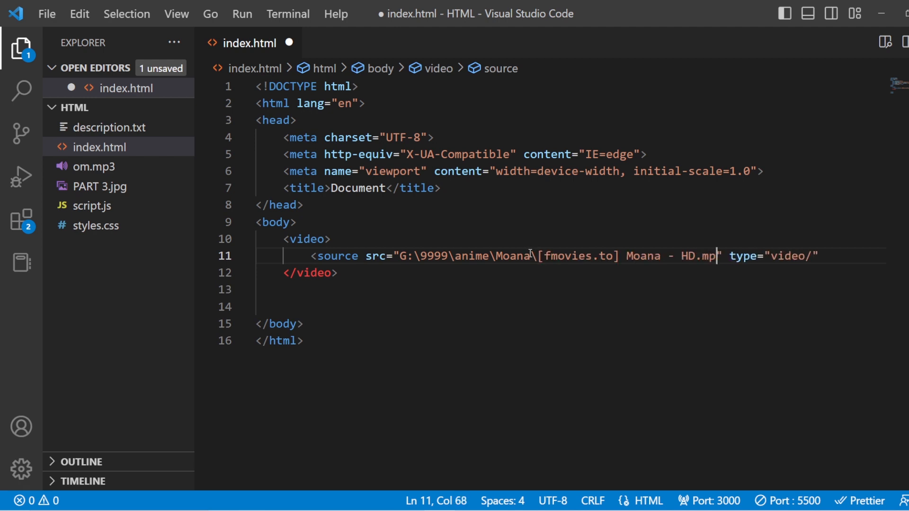
text(4)
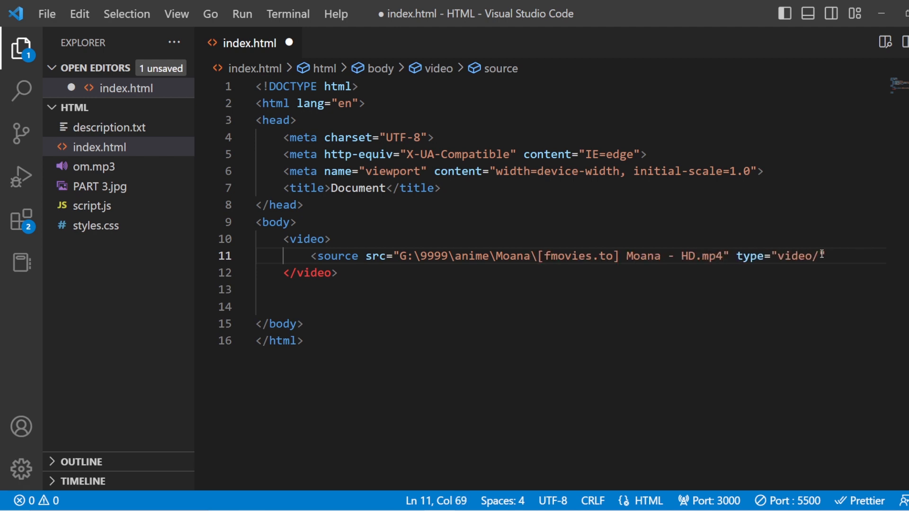
text(mp4")
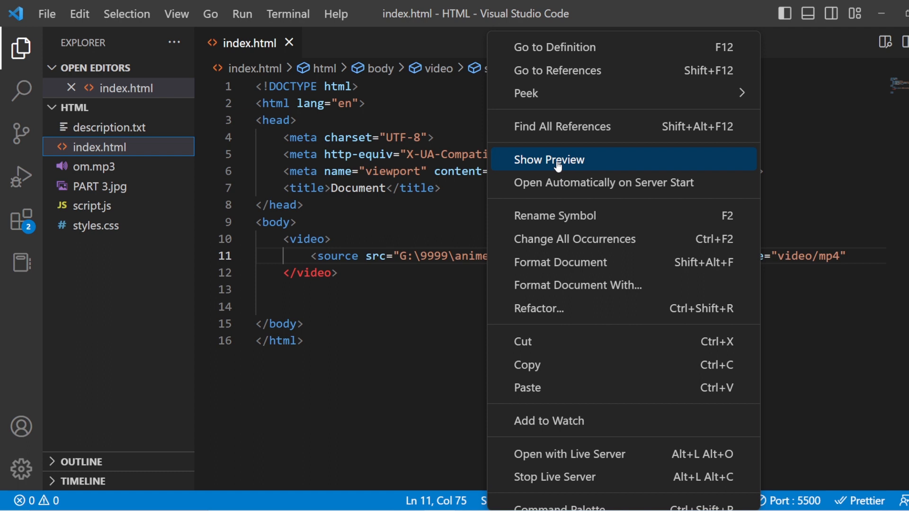
- Add the controls attribute to the video and open the page with Live Server
click(547, 160)
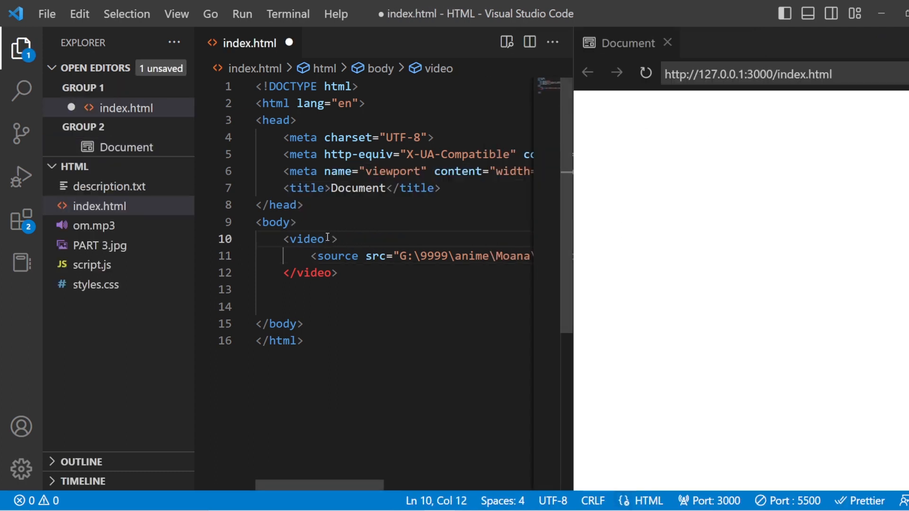
text(controls)
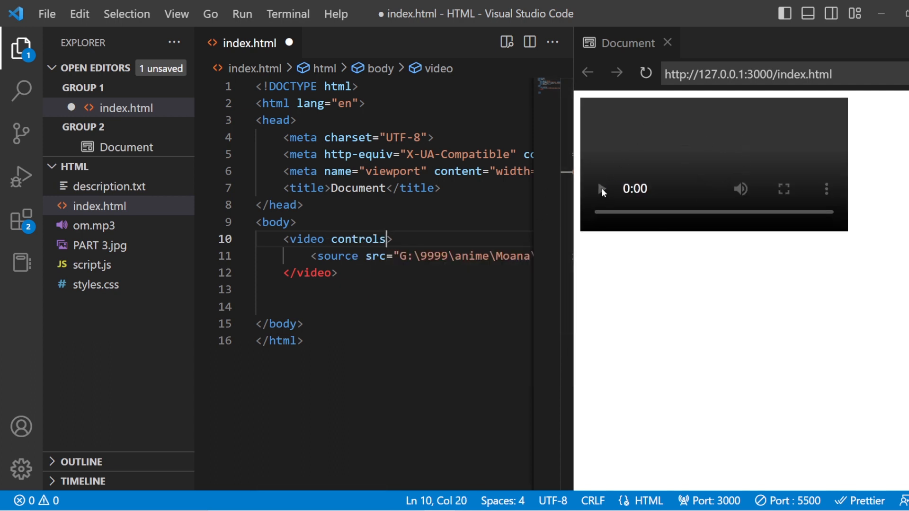
mouse_move(529, 199)
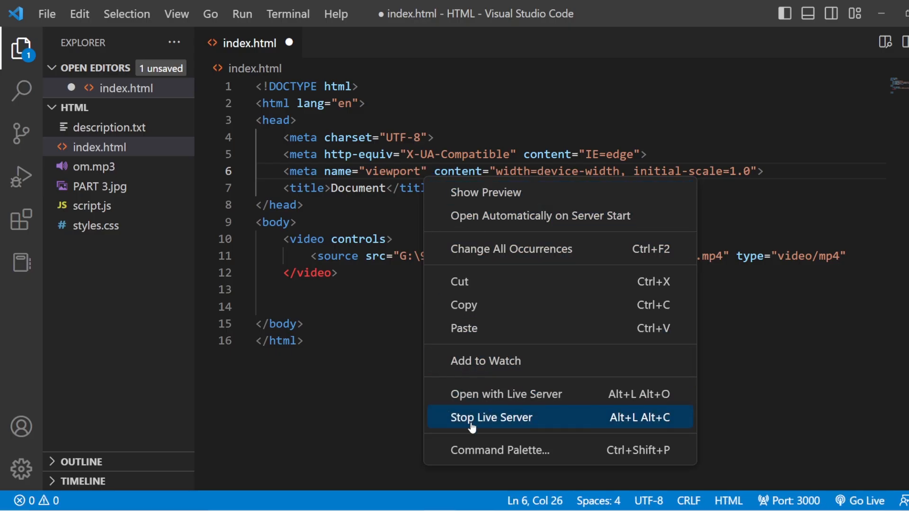
click(491, 417)
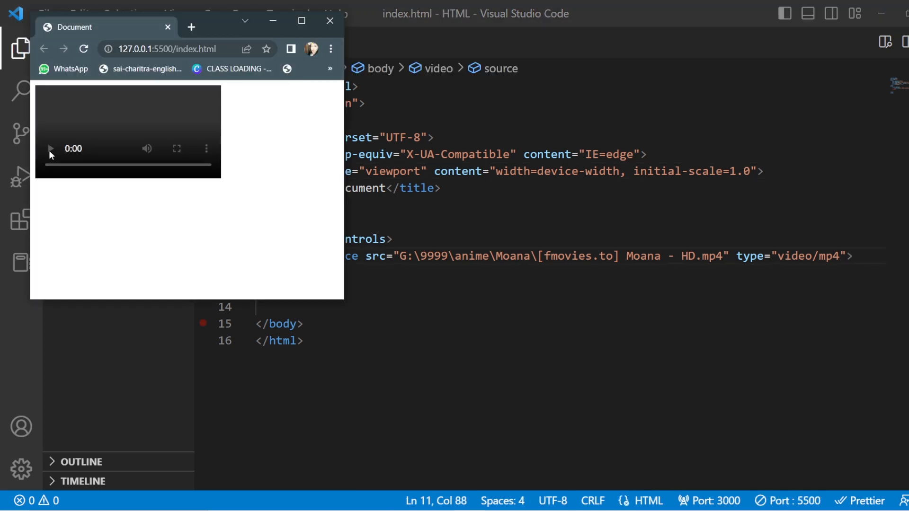
mouse_move(52, 160)
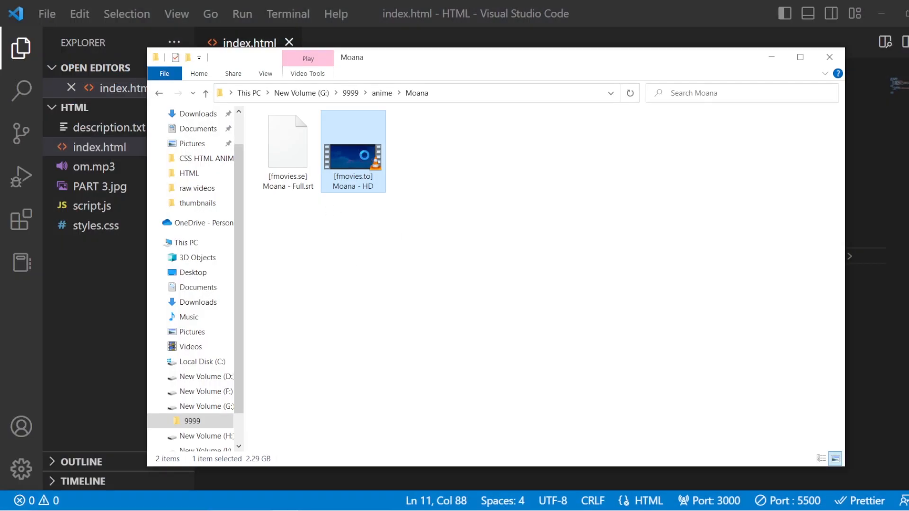
- Copy the Moana HD video file and open the desktop HTML project folder
right_click(352, 151)
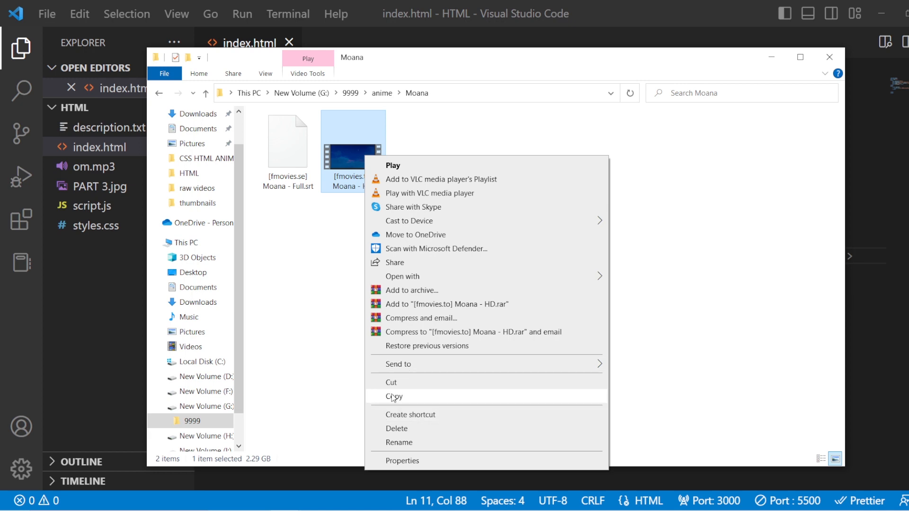
click(394, 397)
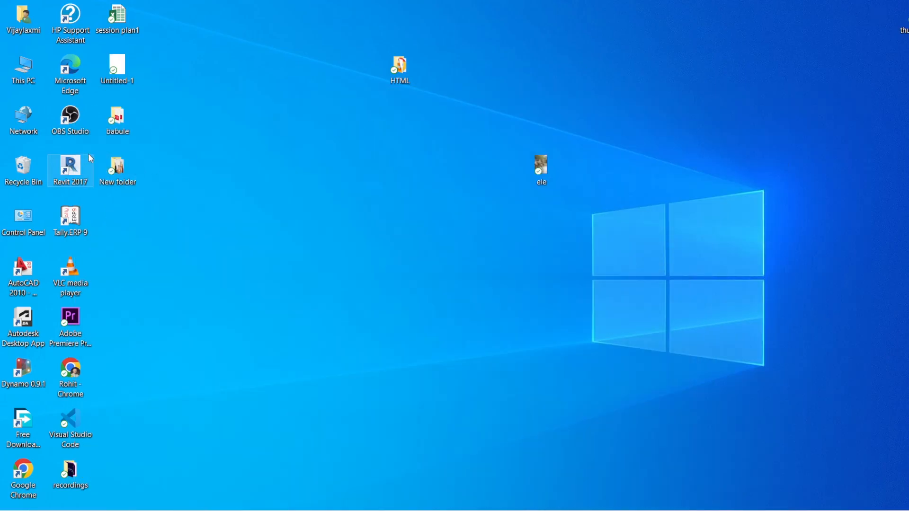
click(399, 67)
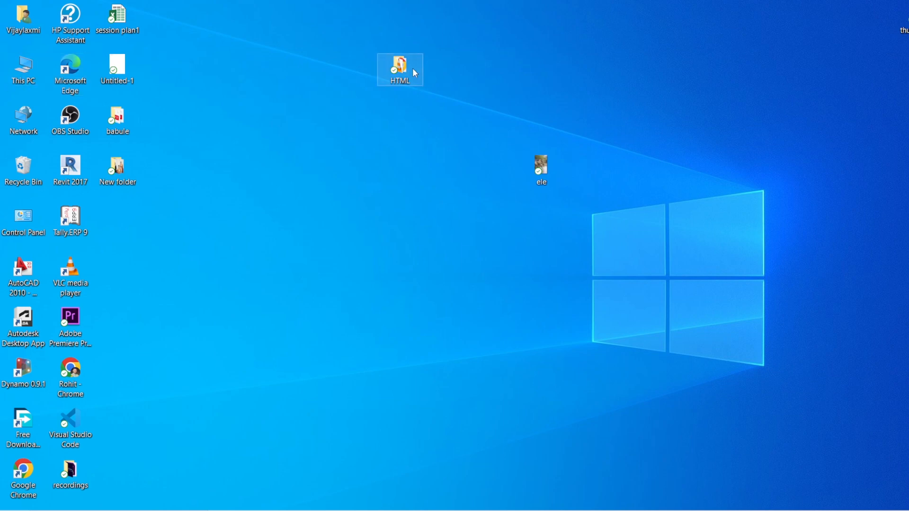
double_click(400, 65)
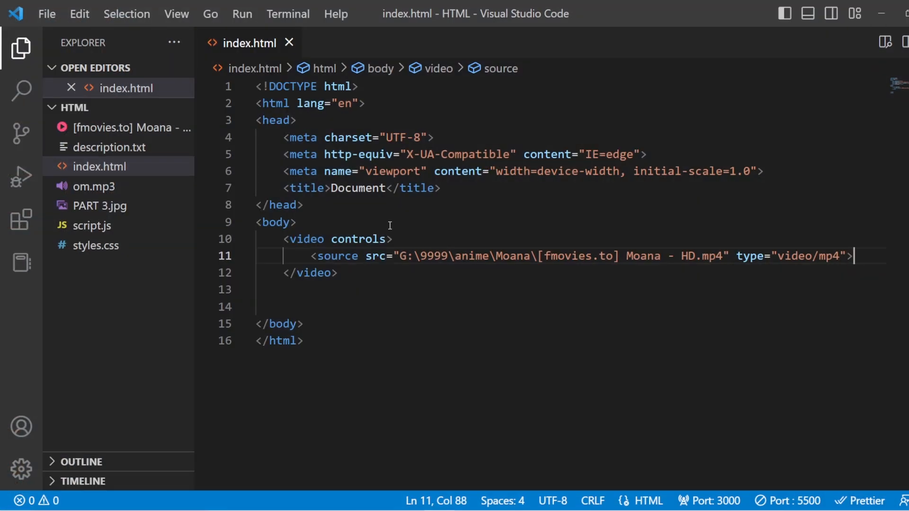
- Trim src to the bare file name, reopen with Live Server, maximize Chrome, and pause playback
drag(852, 256, 338, 273)
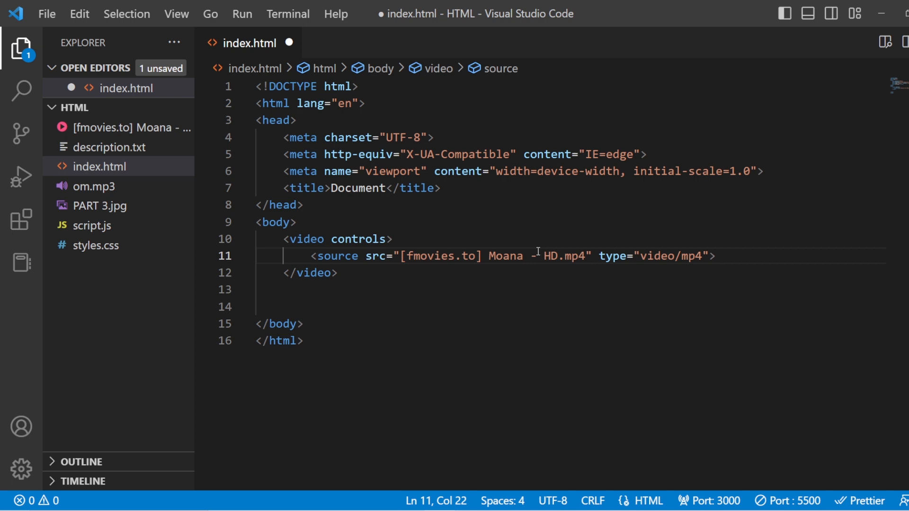
right_click(537, 255)
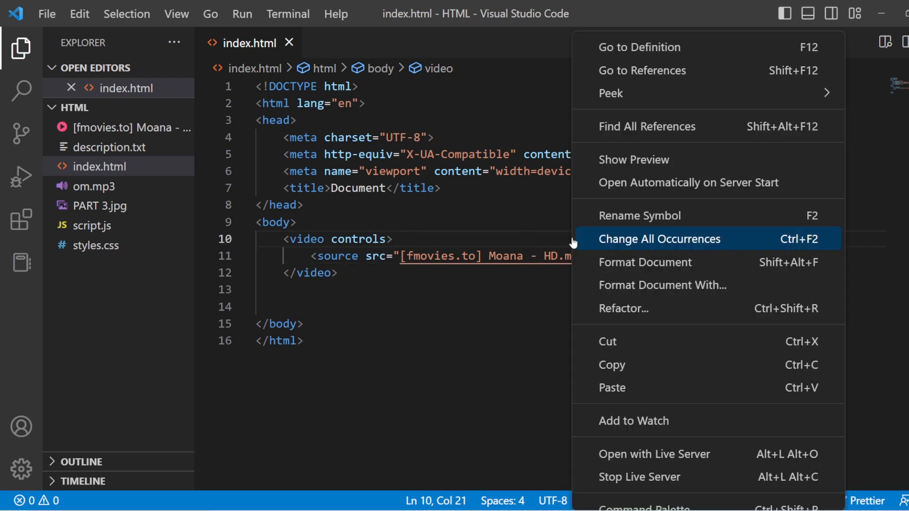
click(654, 454)
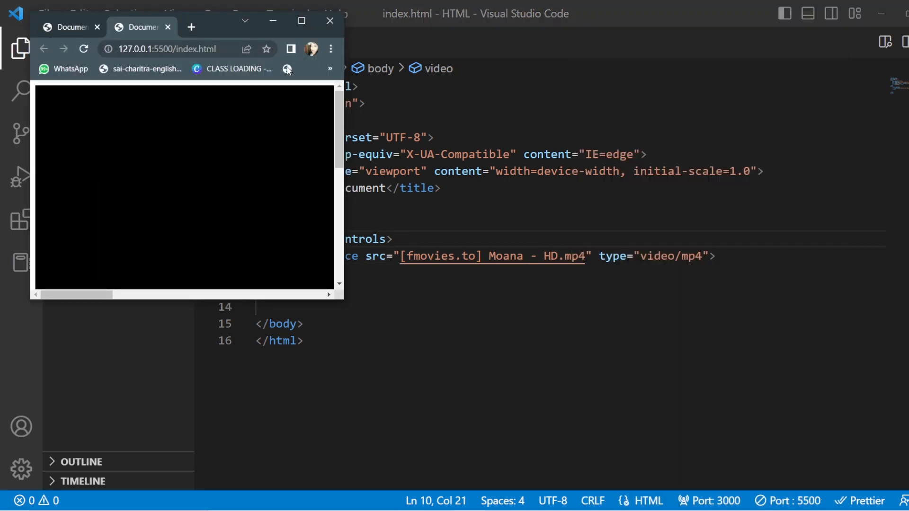
click(301, 21)
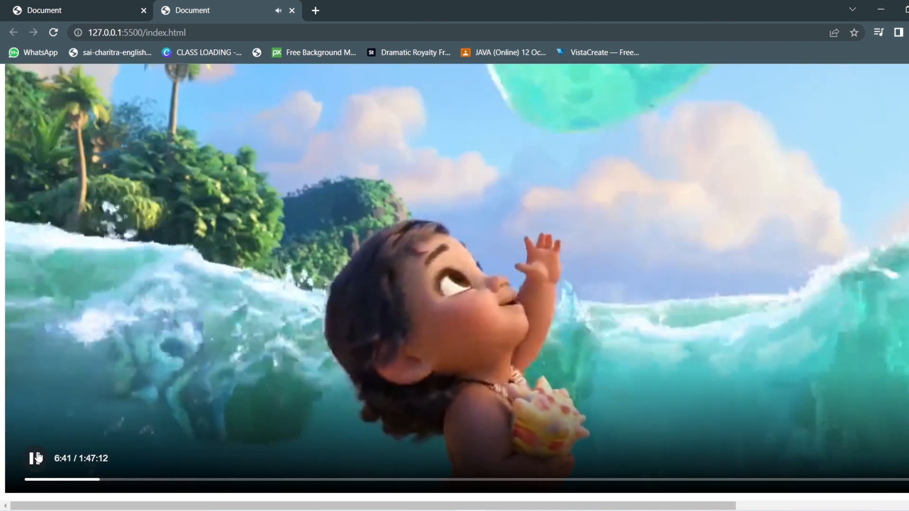
click(34, 458)
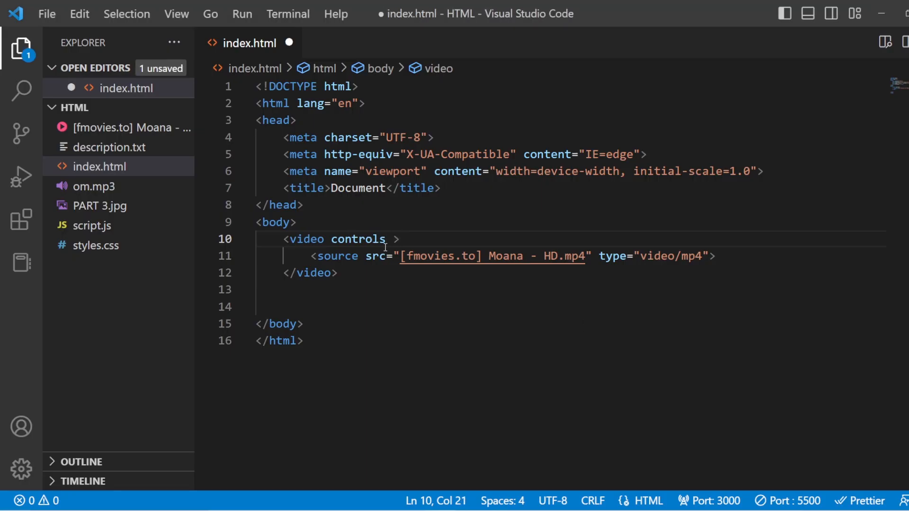
- Add height="400" and width="500" attributes to the <video> tag
text(height)
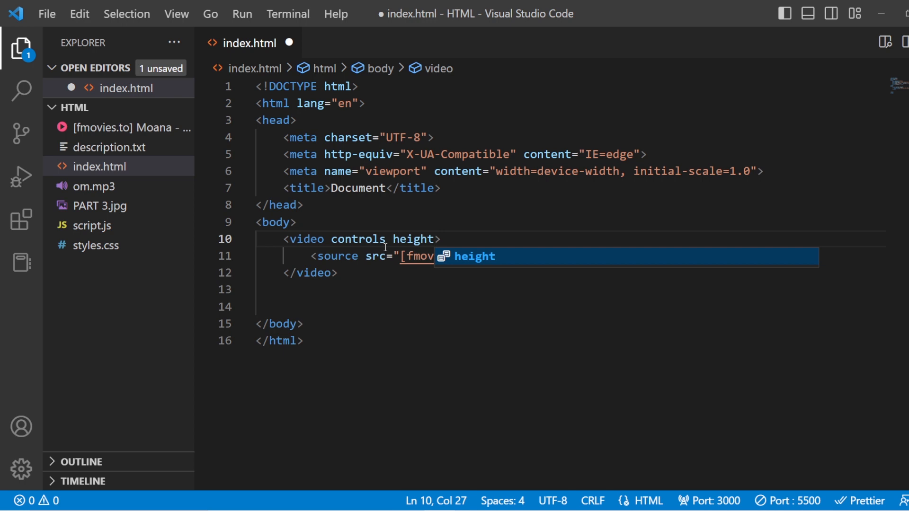
key(Tab)
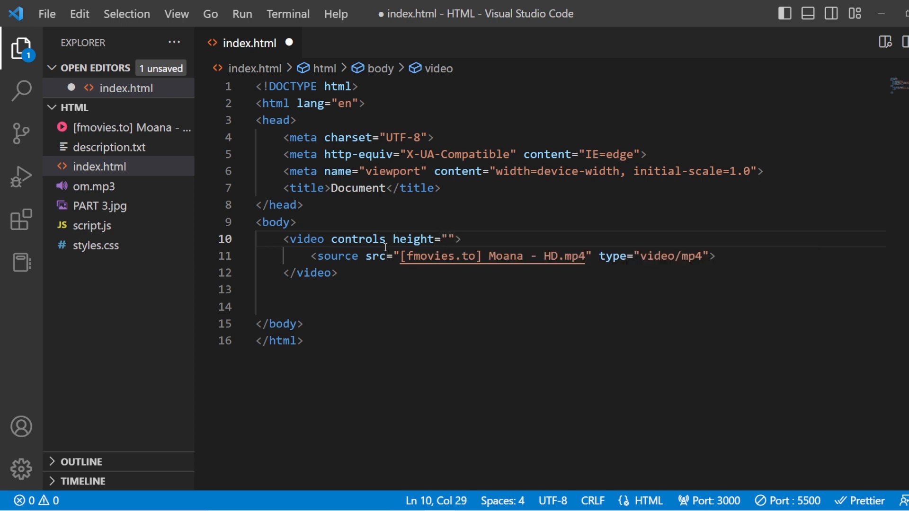
text(400)
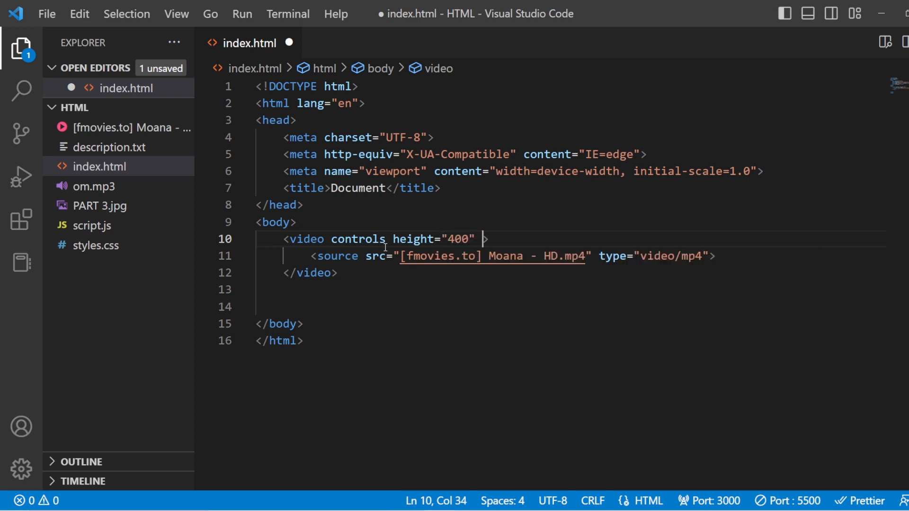
text(width="")
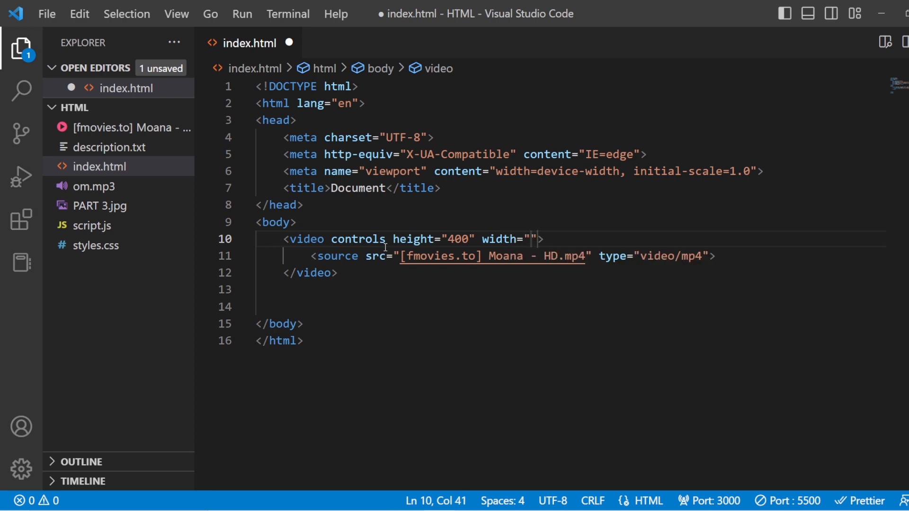
text(500)
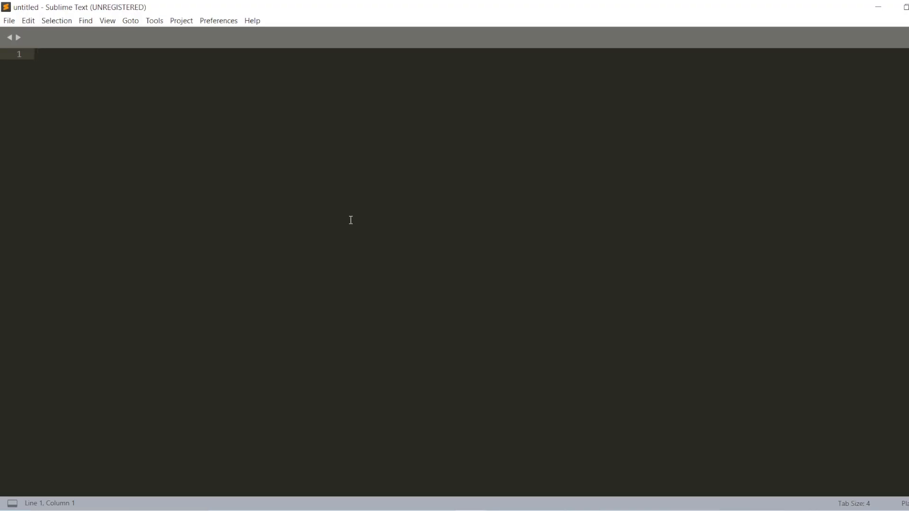
mouse_move(2, 266)
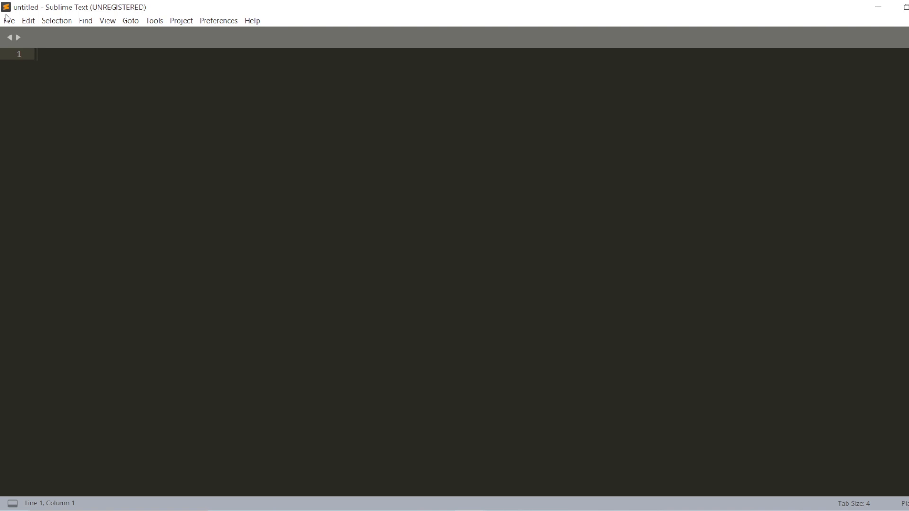
- Use Save As to store the blank Sublime Text file on the Desktop as index.html
click(9, 20)
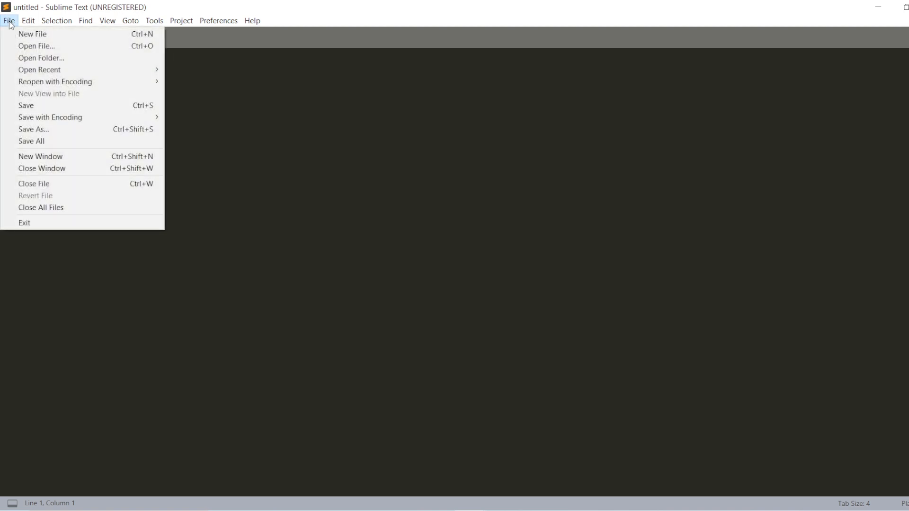
click(8, 21)
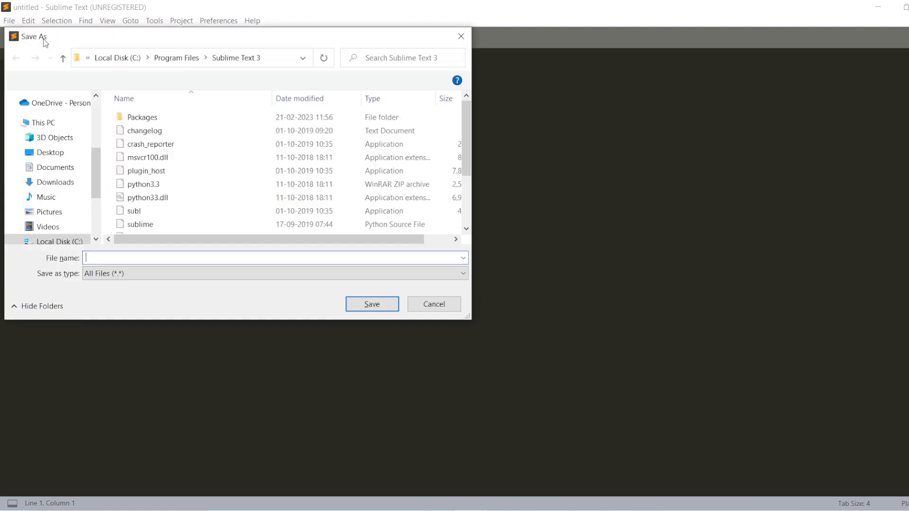
click(50, 152)
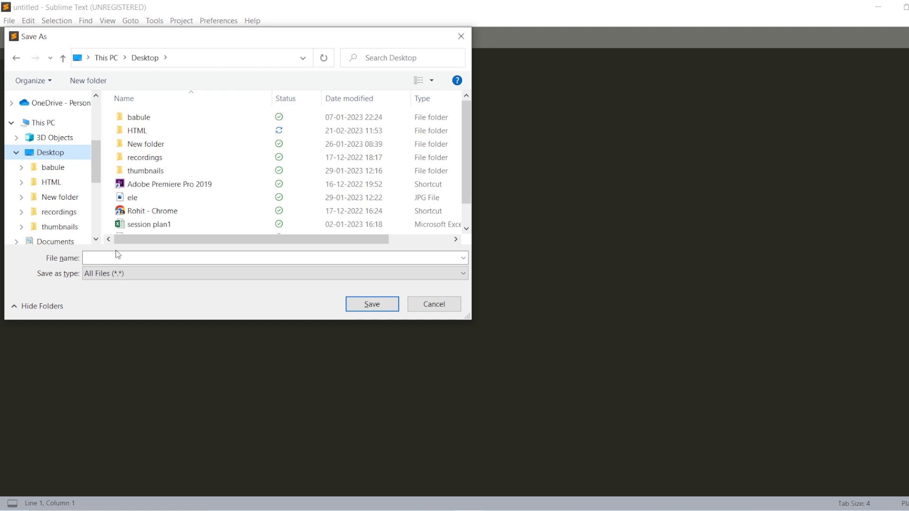
text(ins)
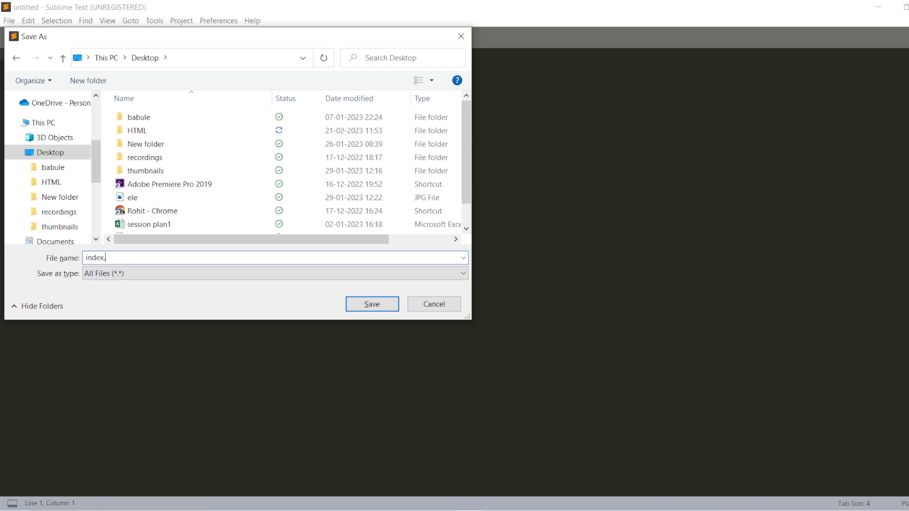
click(371, 304)
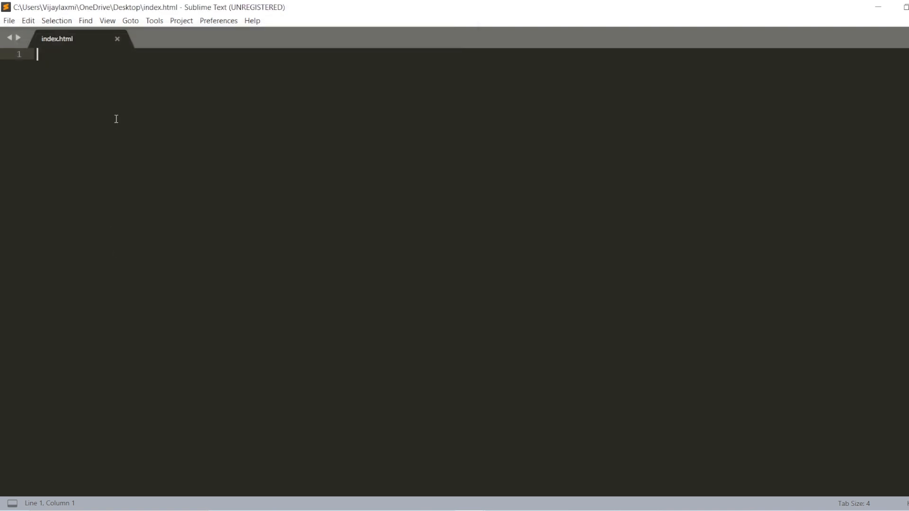
- Type an HTML skeleton titled 'Tring audio and video tags in other editor' with an audio and empty source tag
text(<body>)
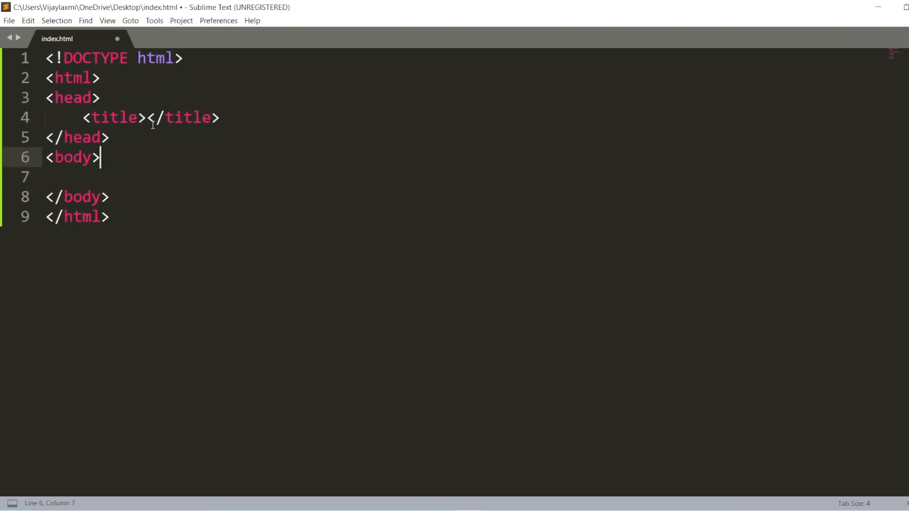
text(try)
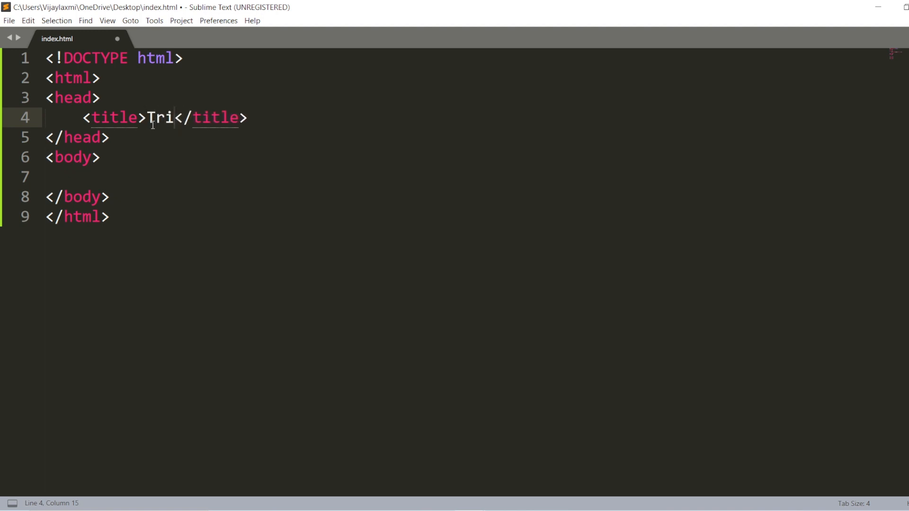
text(ng a)
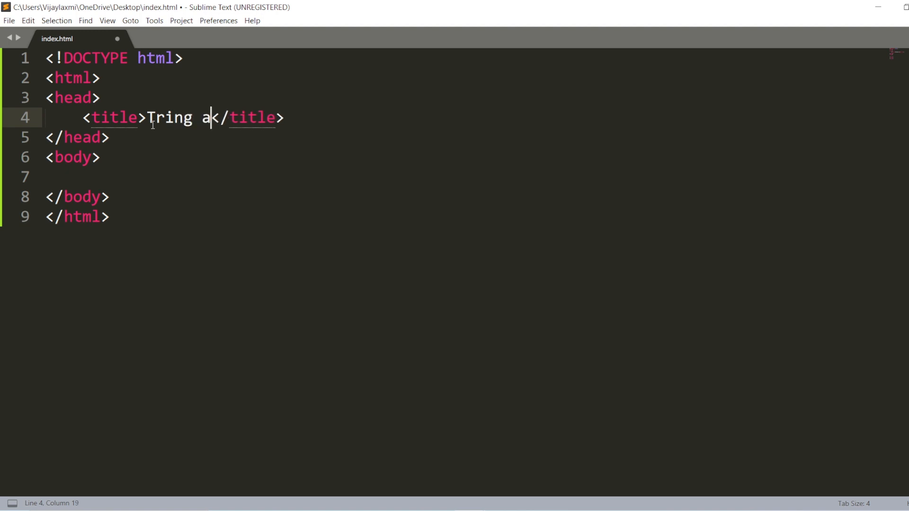
text(udio and video tags in other)
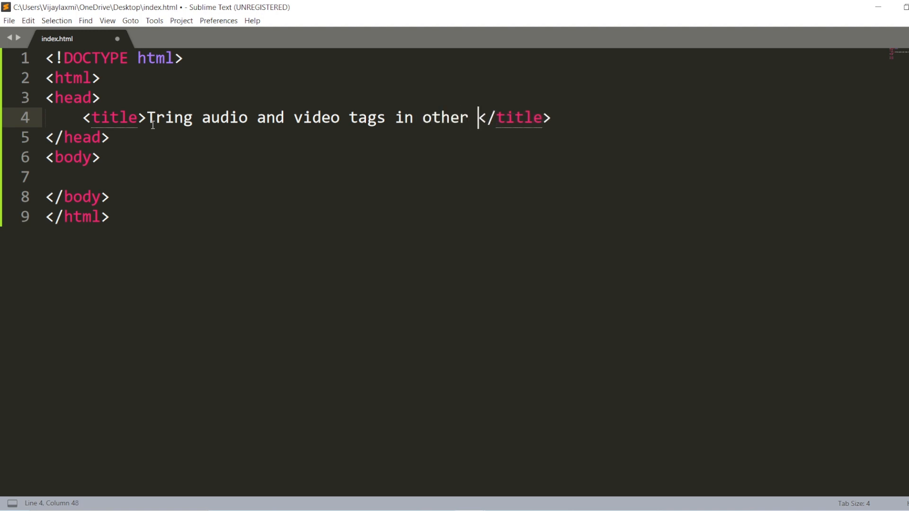
text(editor)
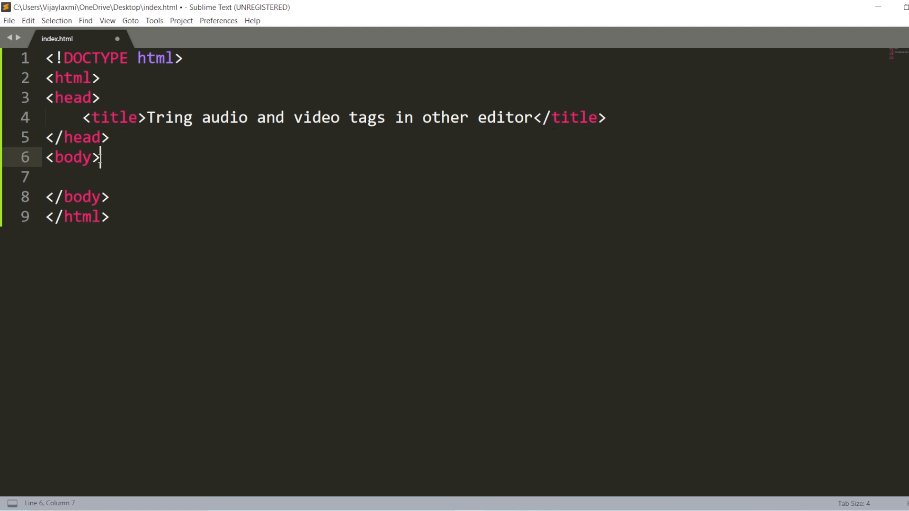
text(<audio></audio>)
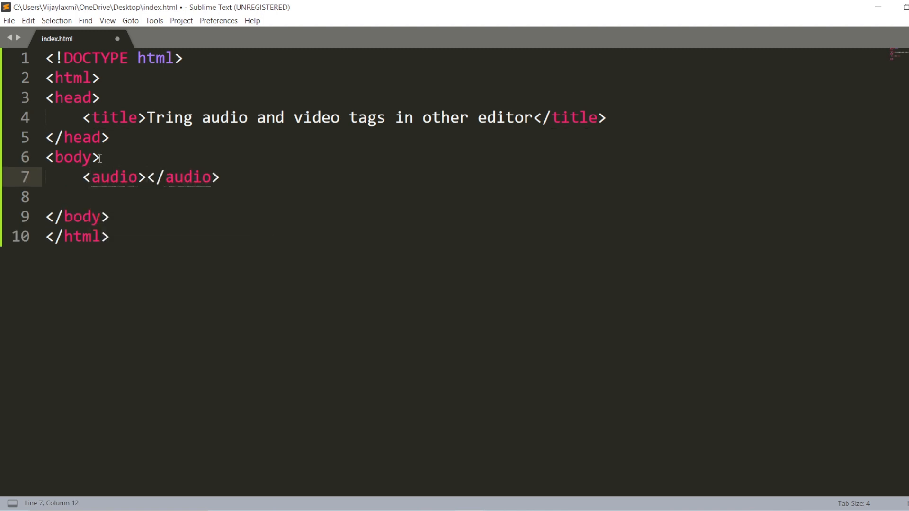
text(<source src="" type="">)
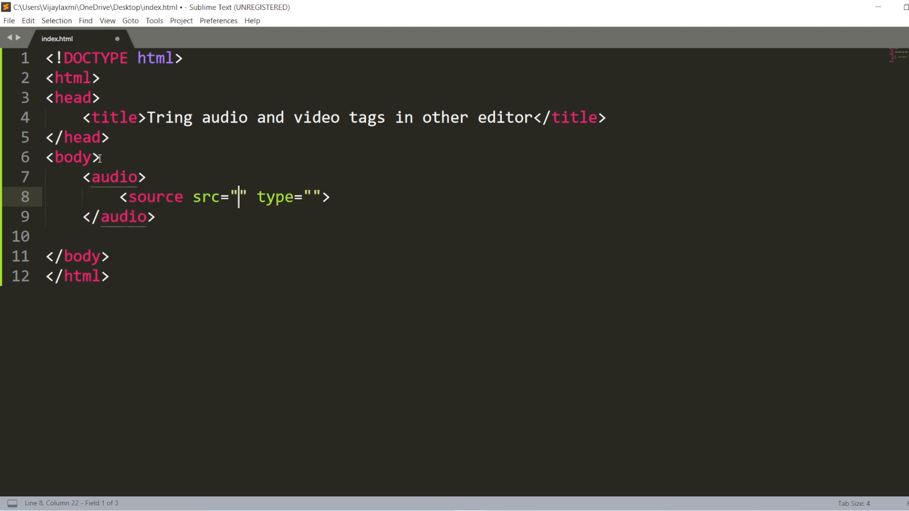
mouse_move(331, 323)
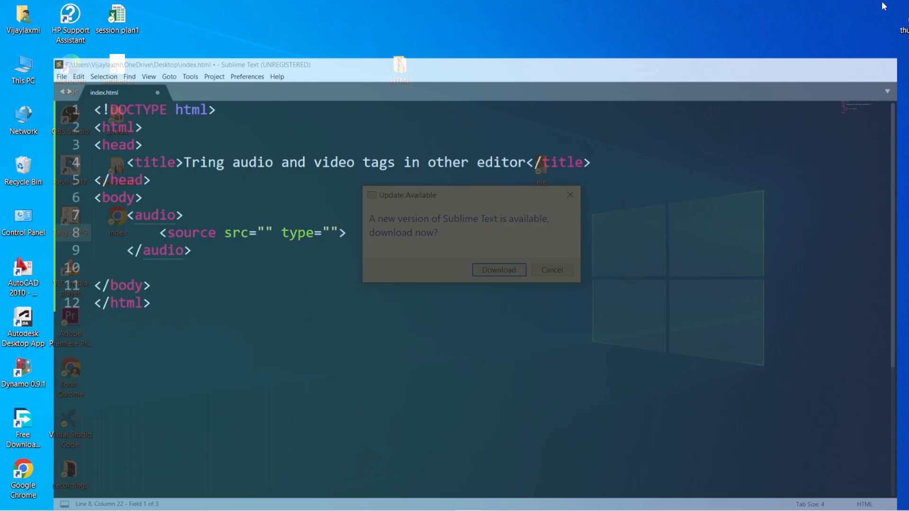
- Open the HTML folder and view om.mp3's Properties to copy its location path
click(550, 271)
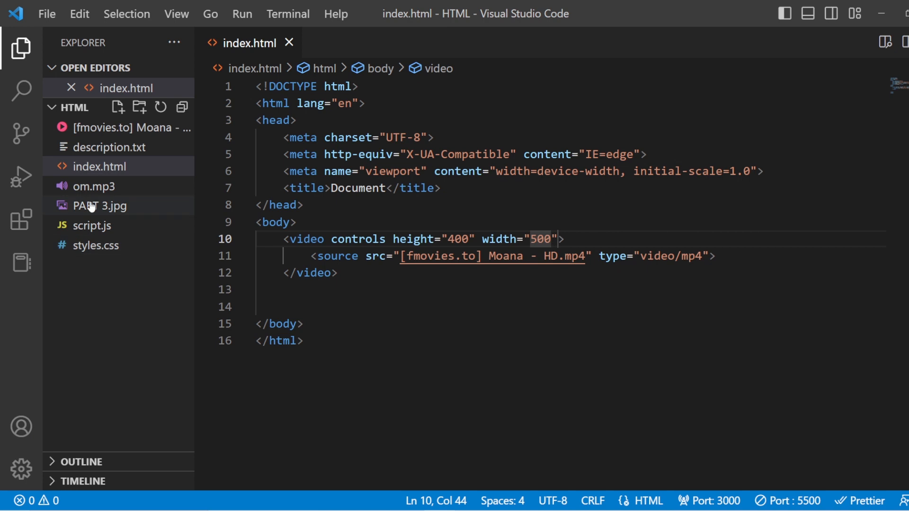
mouse_move(98, 192)
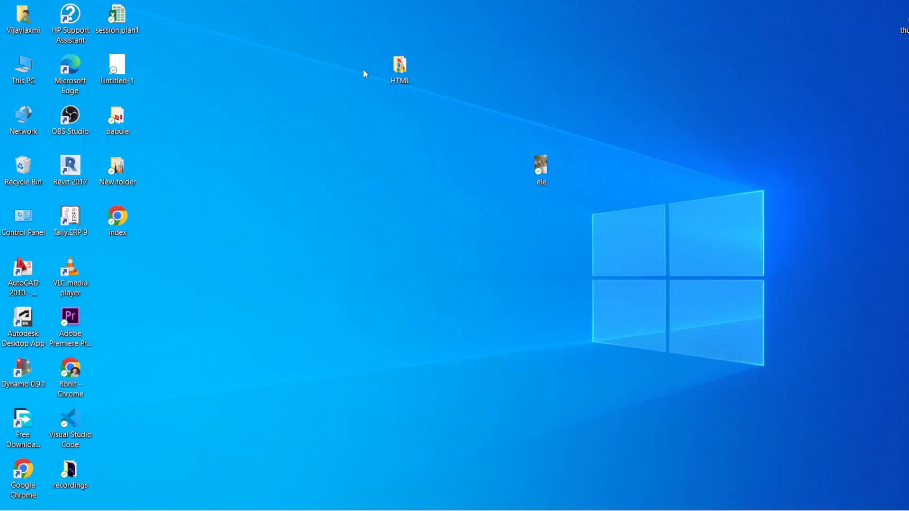
right_click(399, 64)
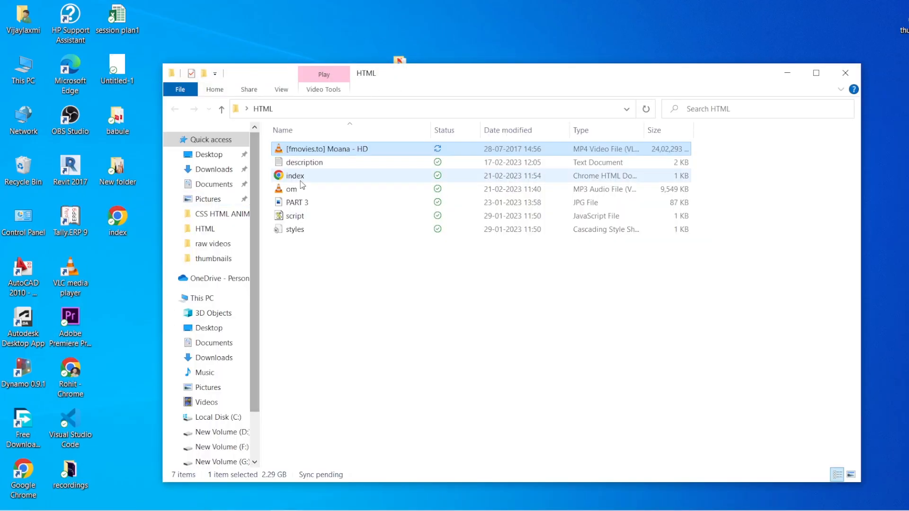
right_click(291, 189)
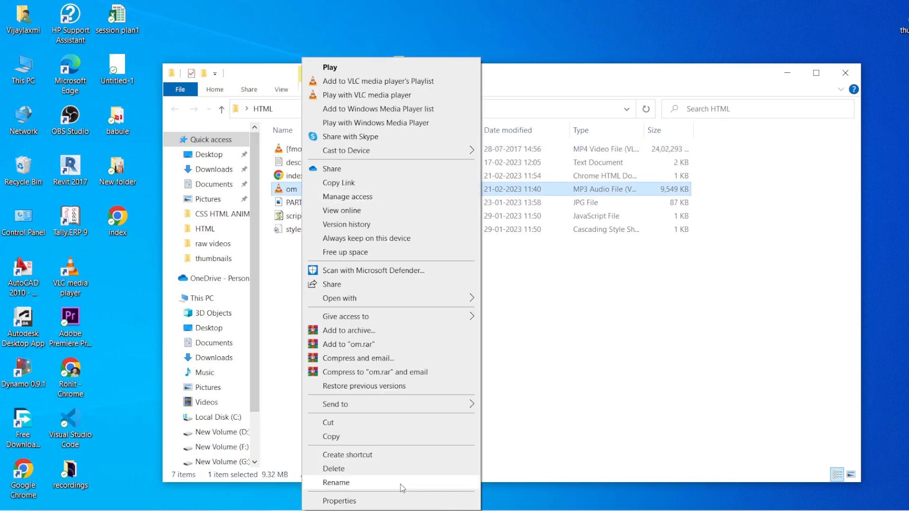
click(340, 500)
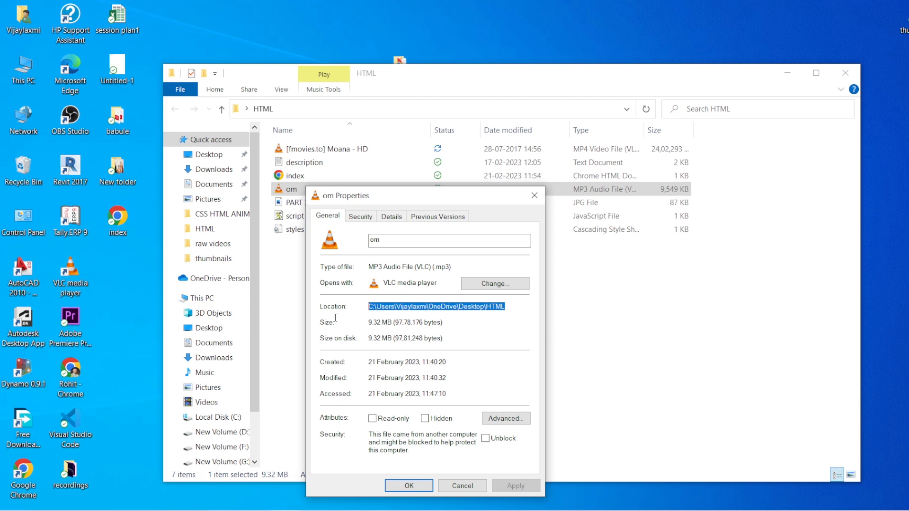
mouse_move(787, 73)
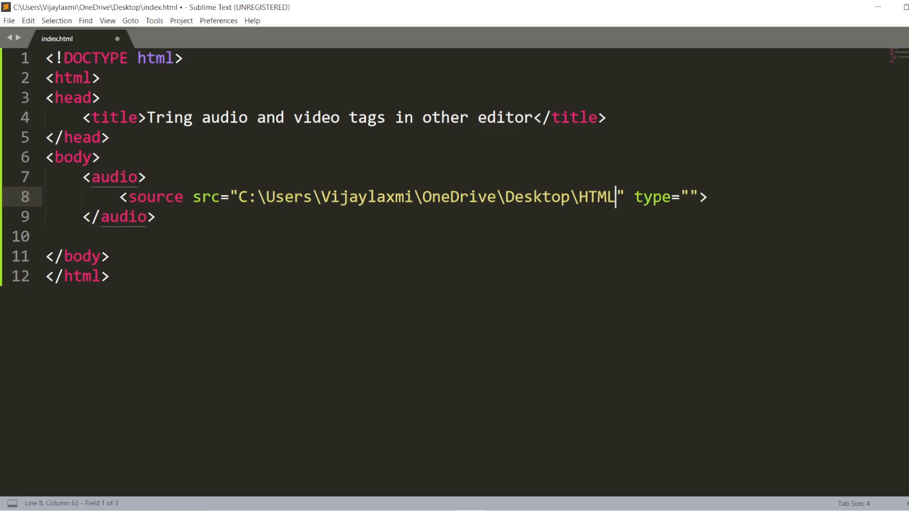
- Set the source src to the copied path plus om.mp3, type audio/mp3, and add controls
text(\)
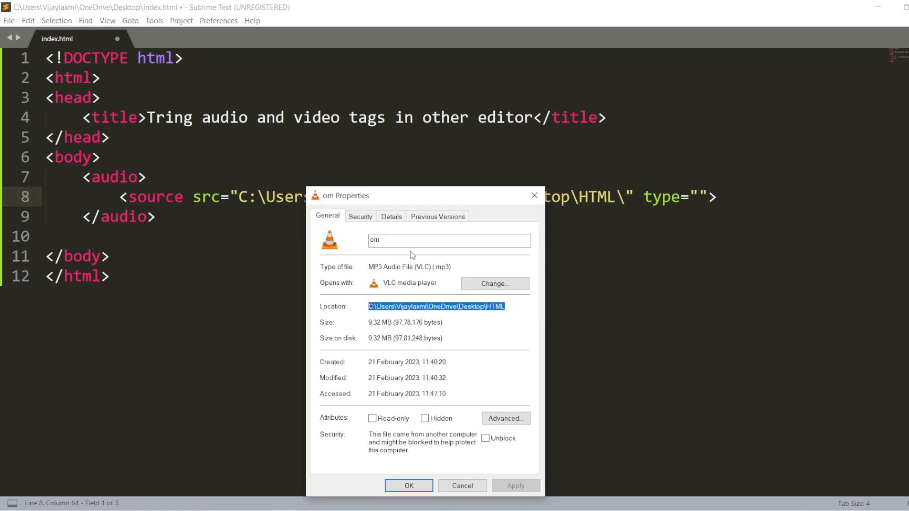
click(450, 240)
text(om.)
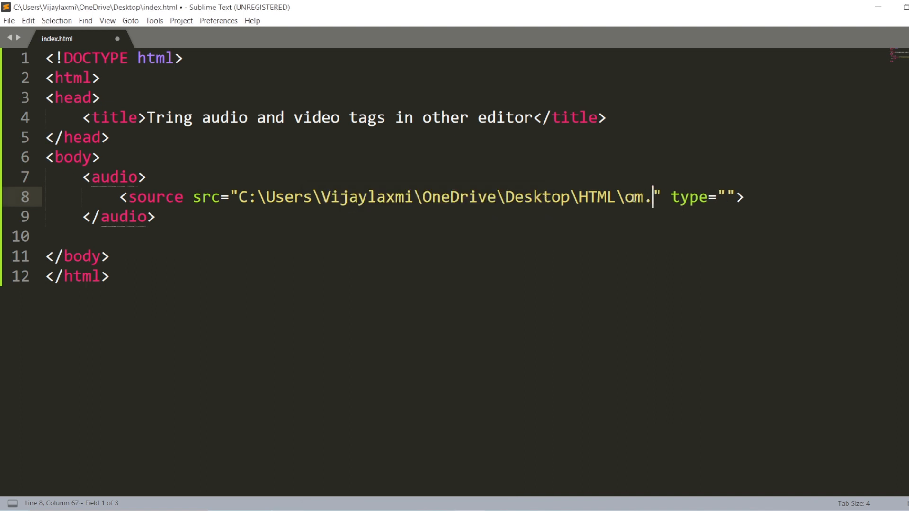
text(mp3)
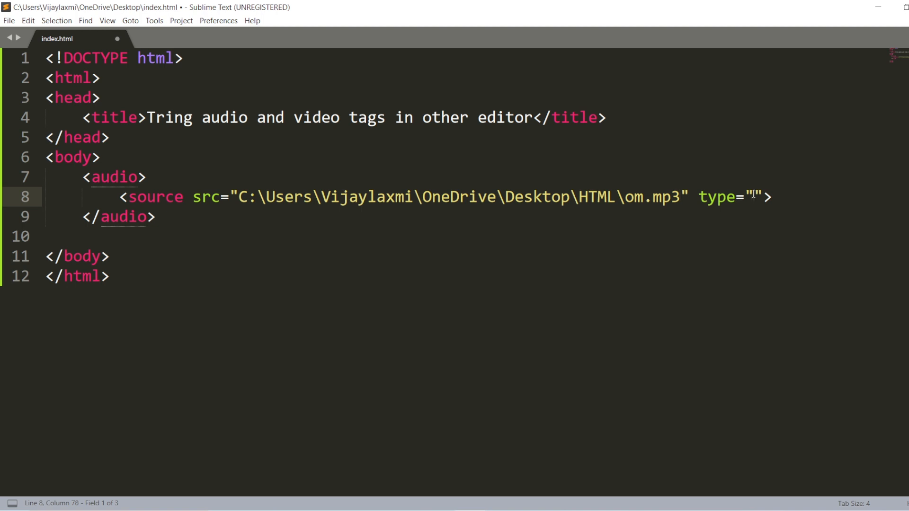
text(audio/)
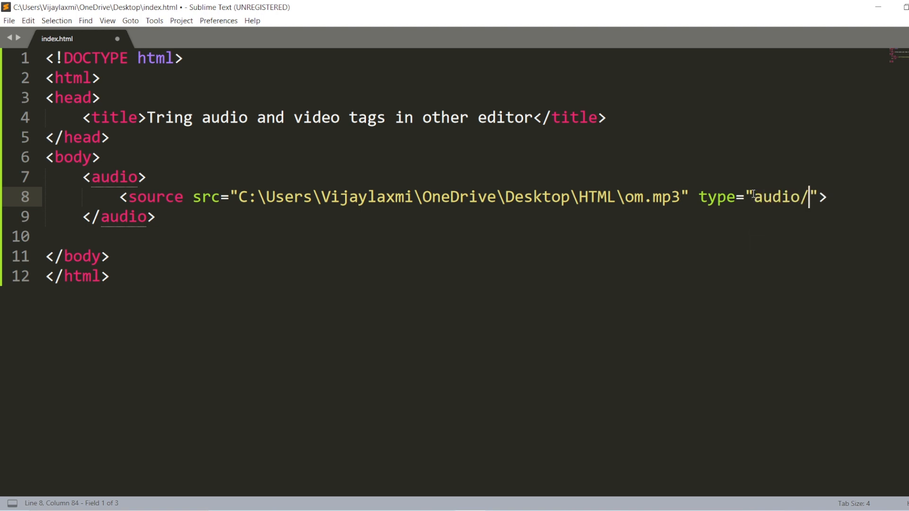
text(mp3)
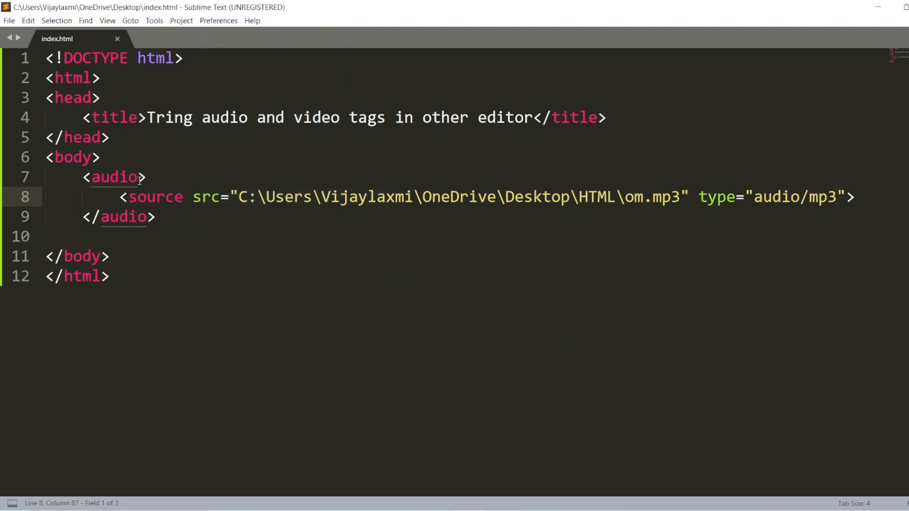
text(controls="")
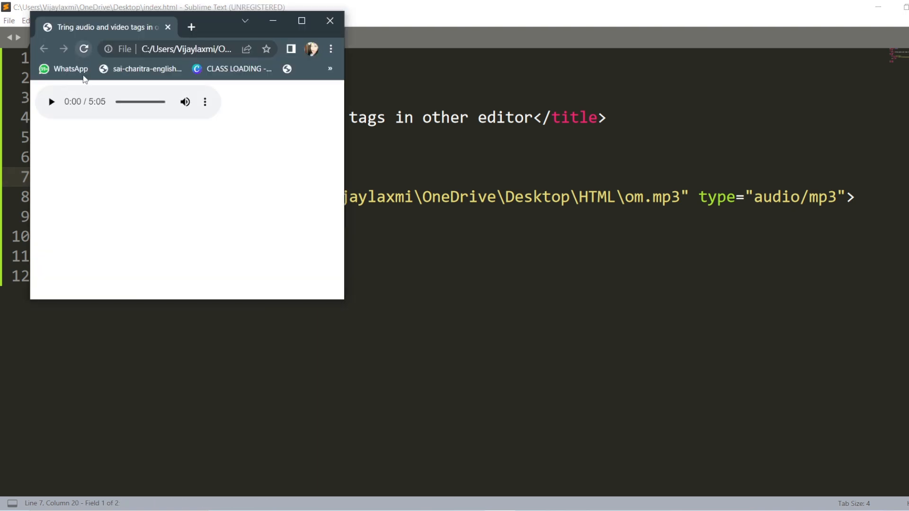
- Play the 5:05 audio track from the index.html player in Chrome
click(301, 21)
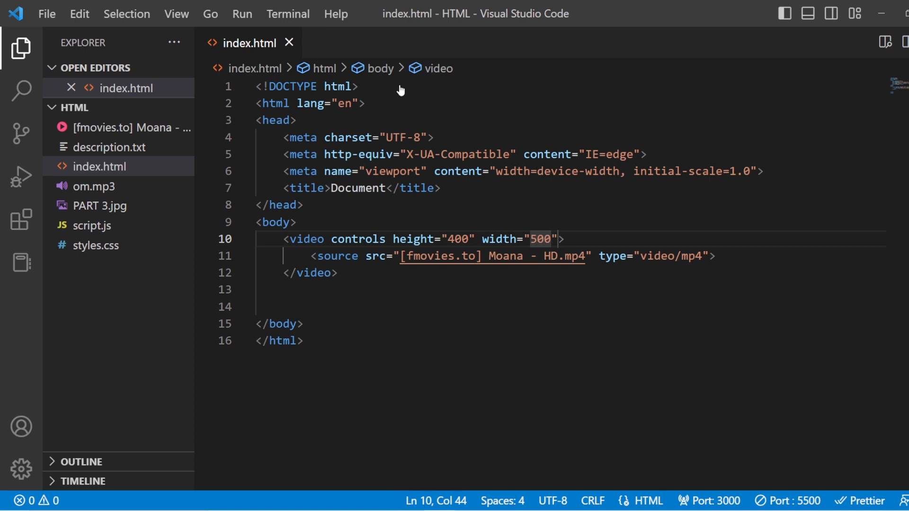
mouse_move(446, 415)
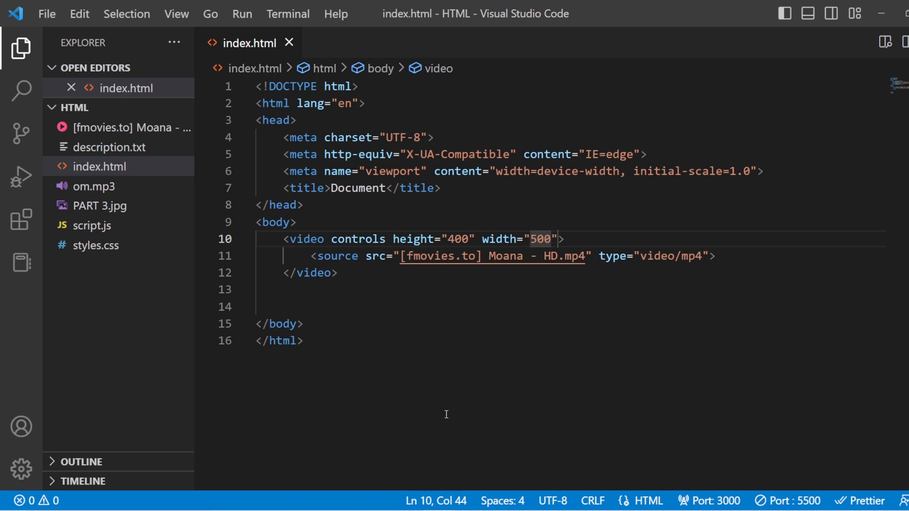